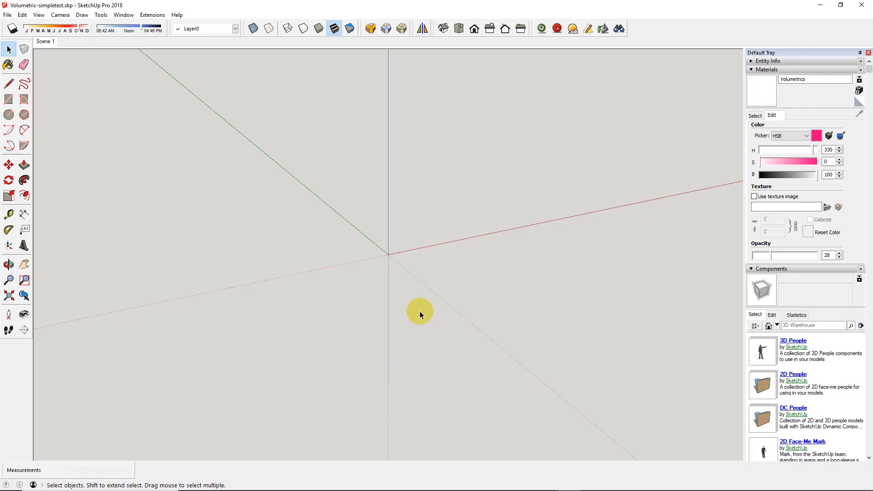
mouse_move(456, 162)
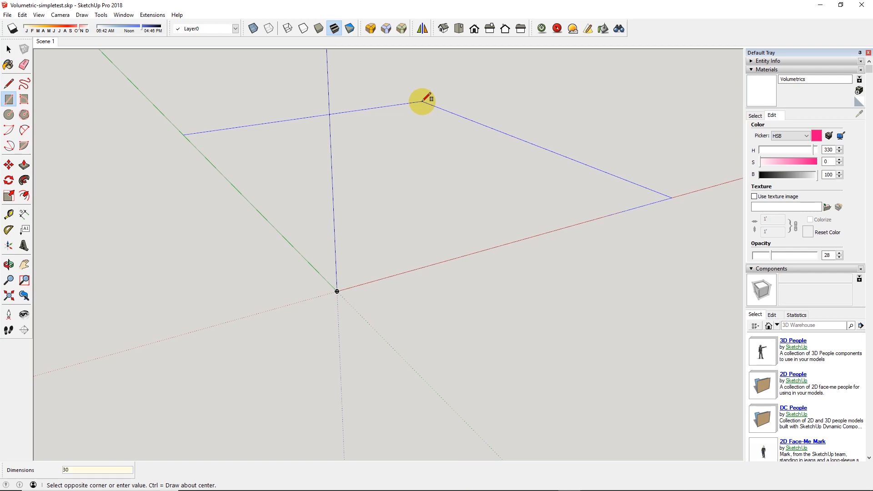
Draw a 300,30 base rectangle and push it up into a white box at the origin
type("300,30")
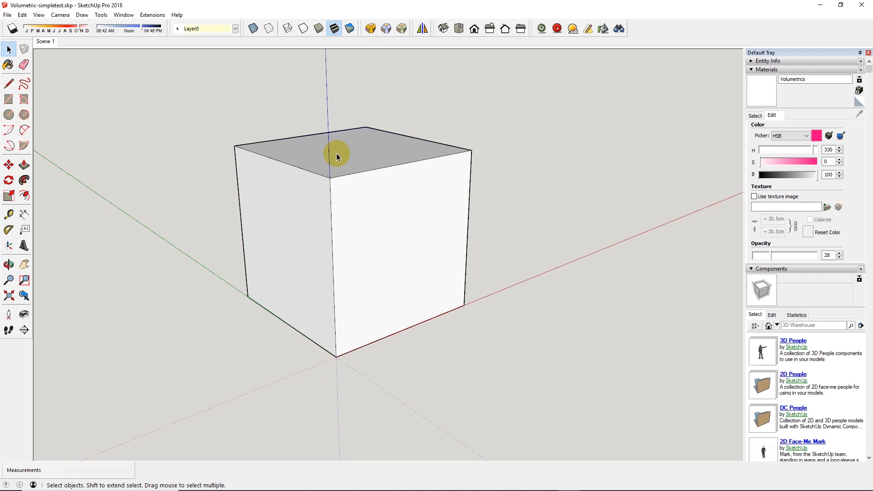
mouse_move(236, 144)
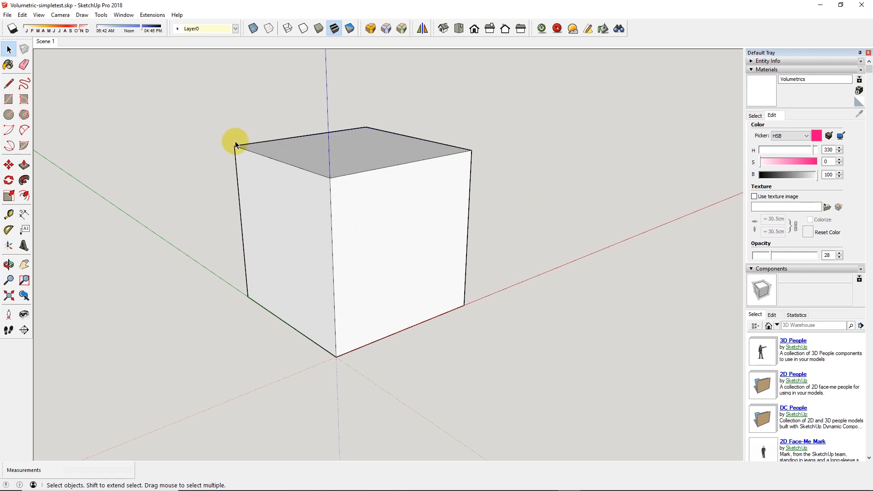
right_click(236, 147)
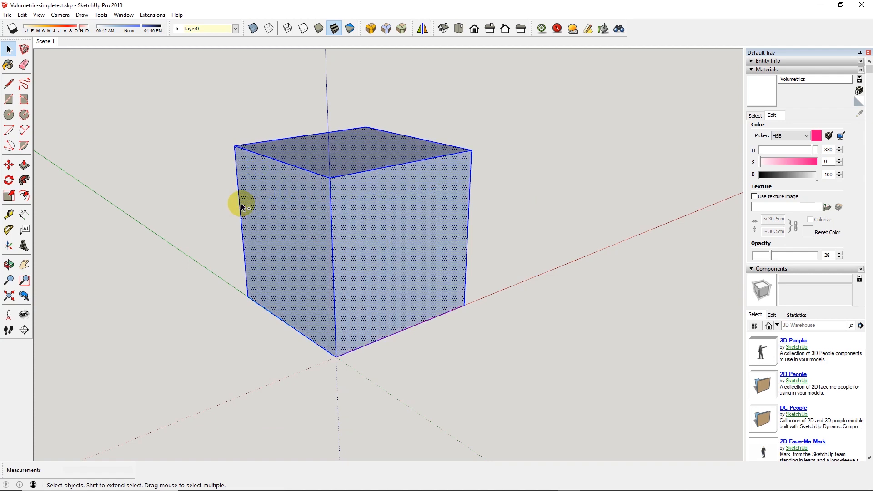
left_click(8, 98)
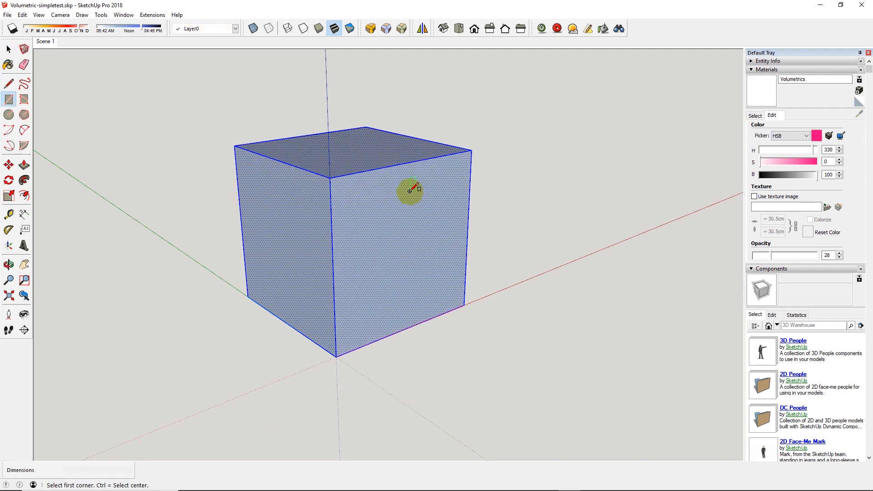
left_click(409, 191)
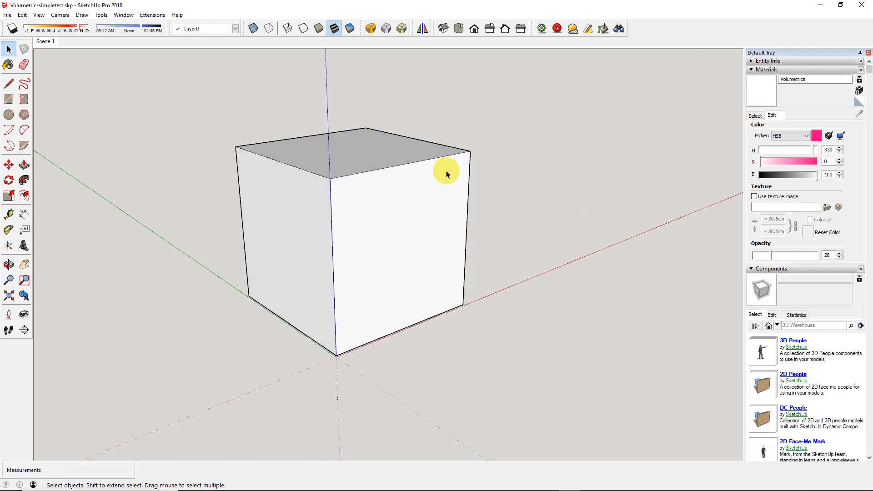
mouse_move(566, 245)
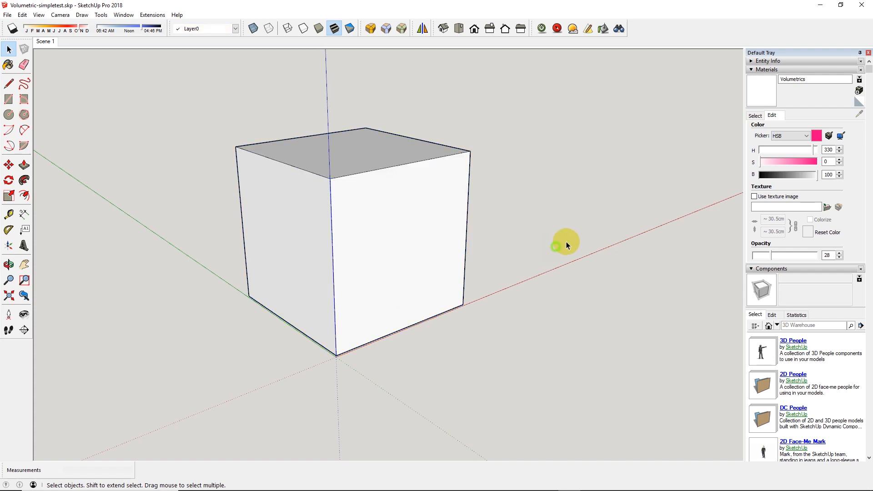
Paint the box bright pink, then find 'Vol' and open the Volumetrics material for editing
left_click(755, 115)
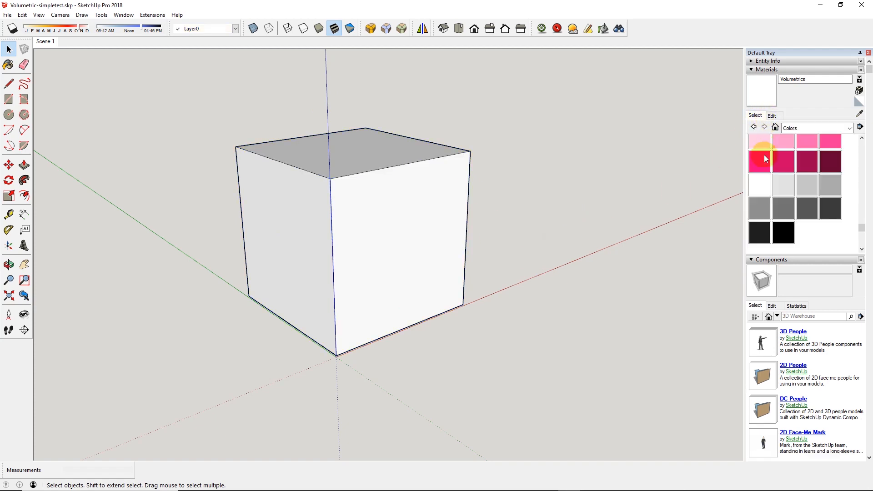
left_click(760, 161)
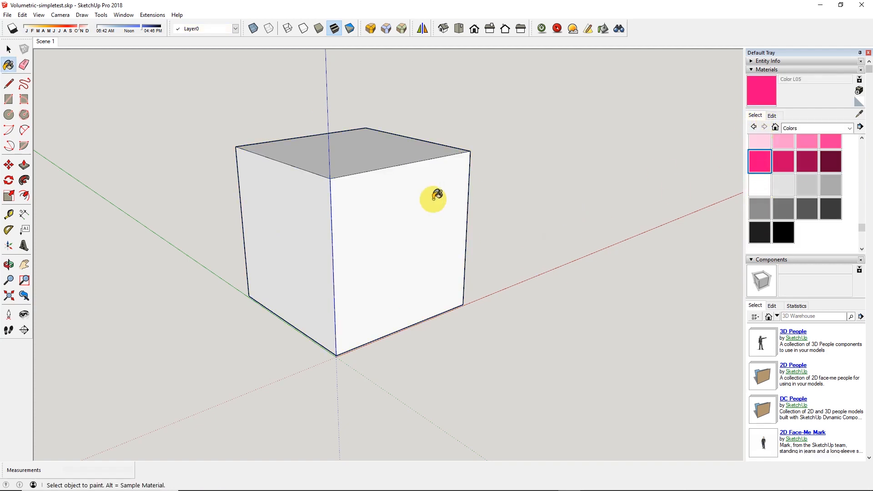
left_click(434, 199)
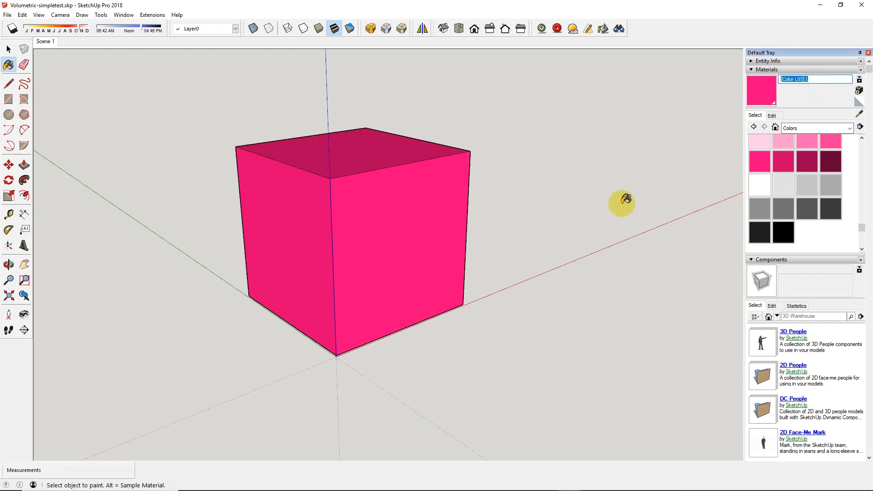
mouse_move(649, 228)
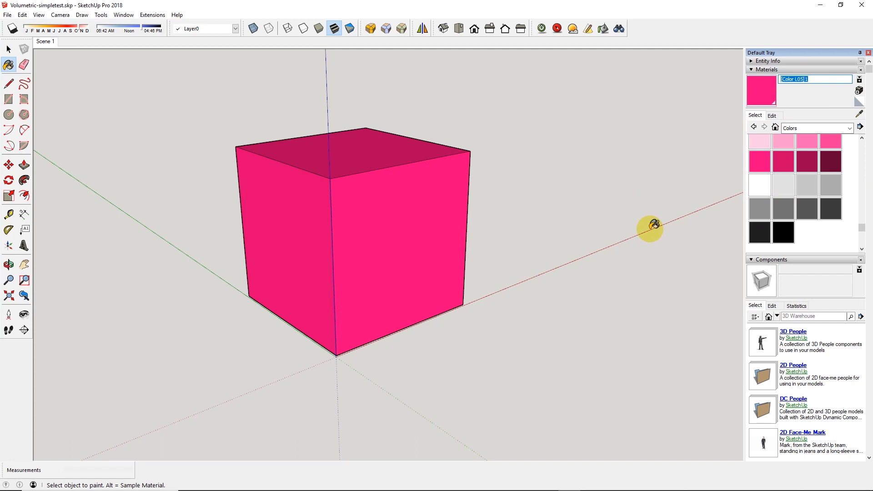
mouse_move(749, 179)
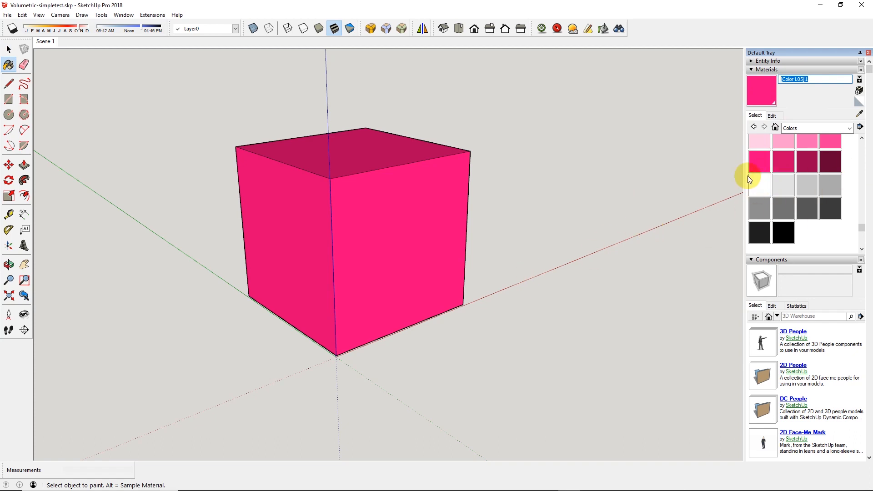
mouse_move(595, 278)
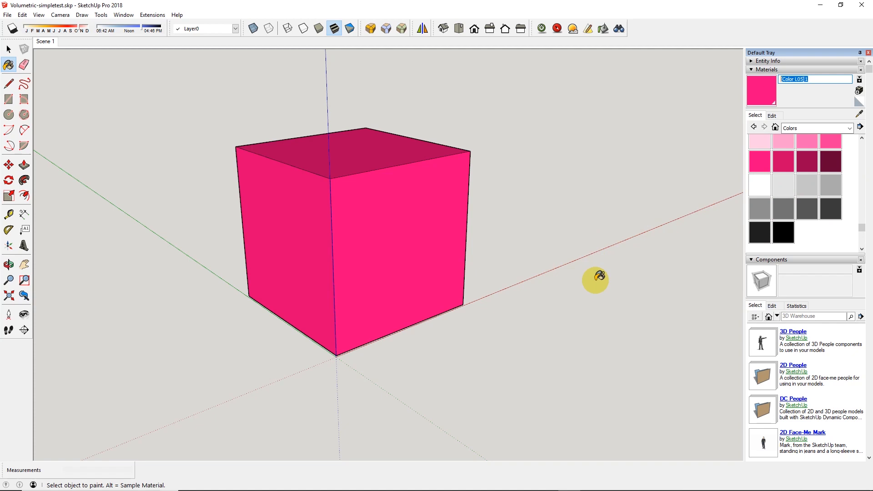
mouse_move(772, 134)
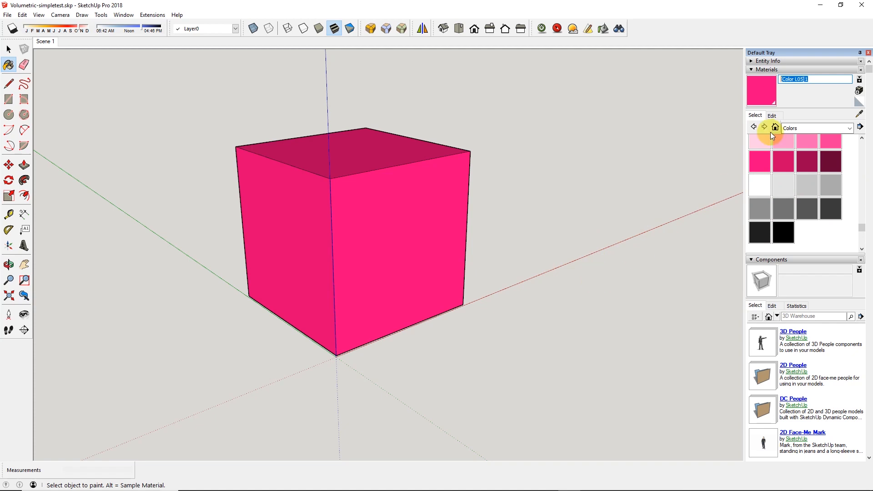
mouse_move(775, 127)
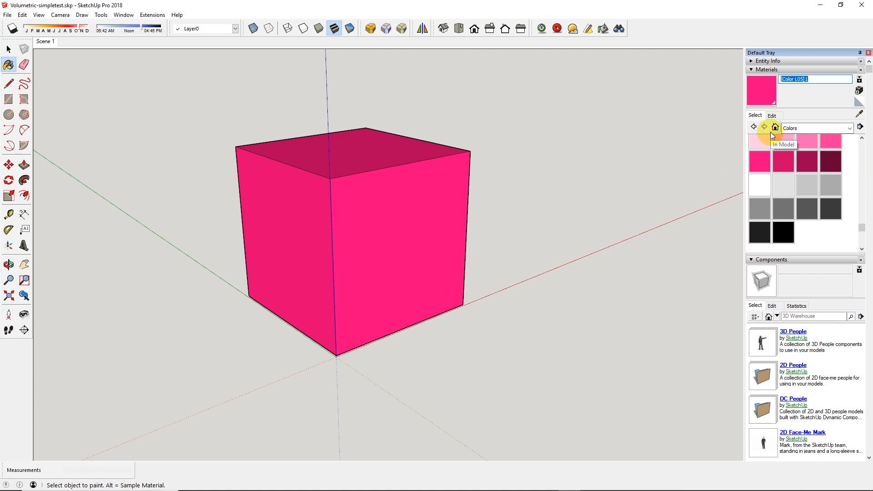
type("Volumetrics")
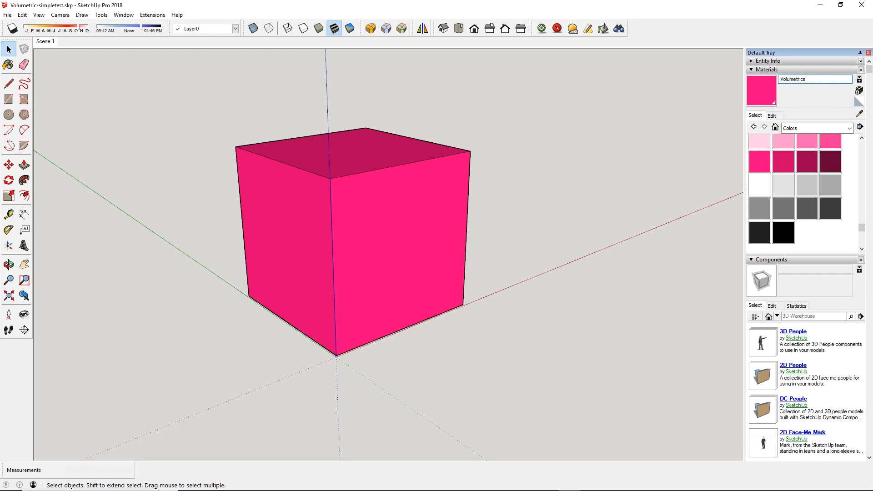
left_click(772, 116)
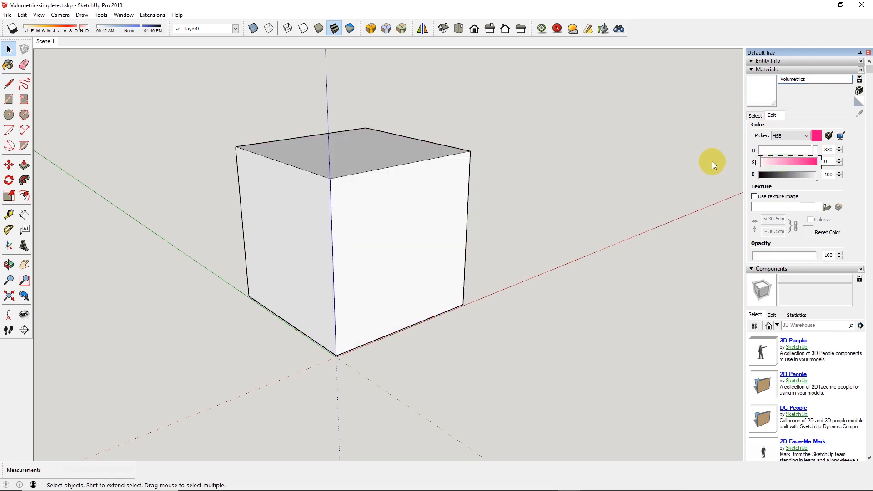
mouse_move(759, 191)
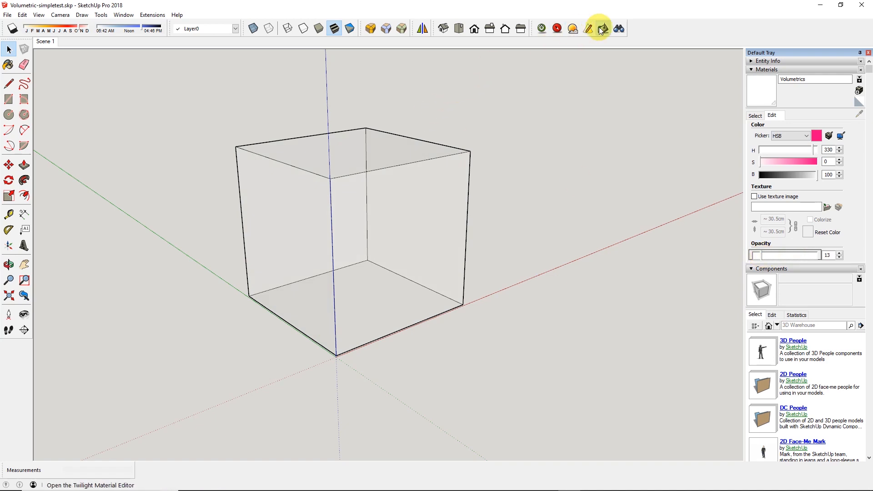
Apply a Twilight volumetric template to the Volumetrics material in the Twilight Material Editor
left_click(600, 28)
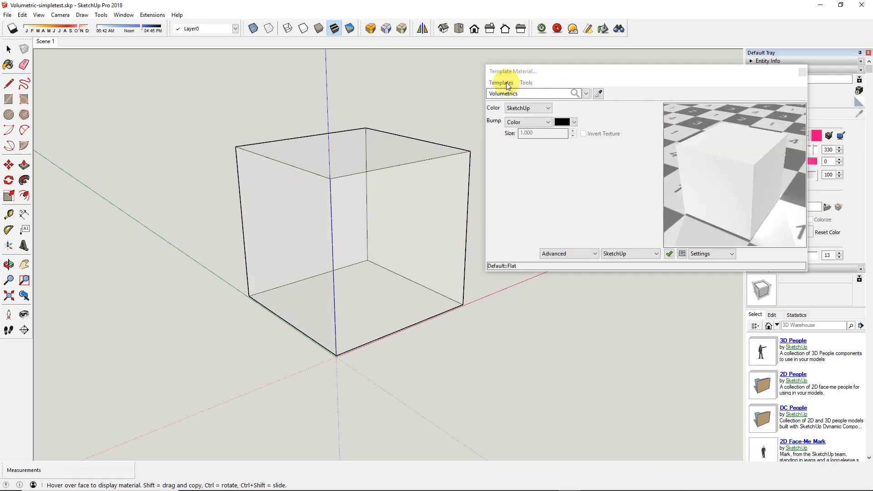
left_click(500, 82)
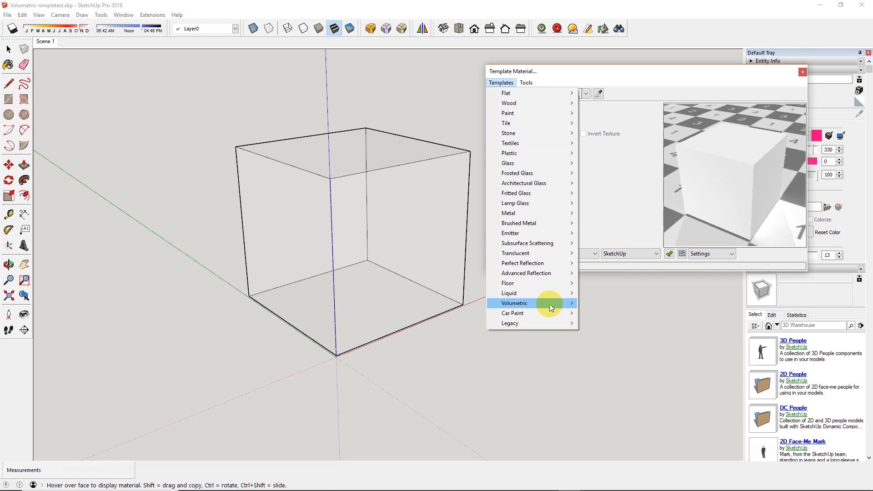
left_click(514, 303)
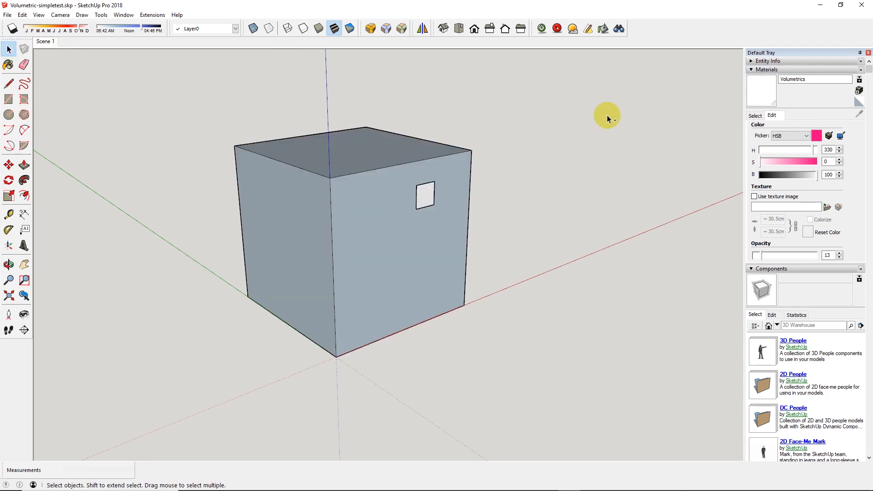
Place the camera inside the box, facing an interior corner with a 28 mm view
left_click(8, 314)
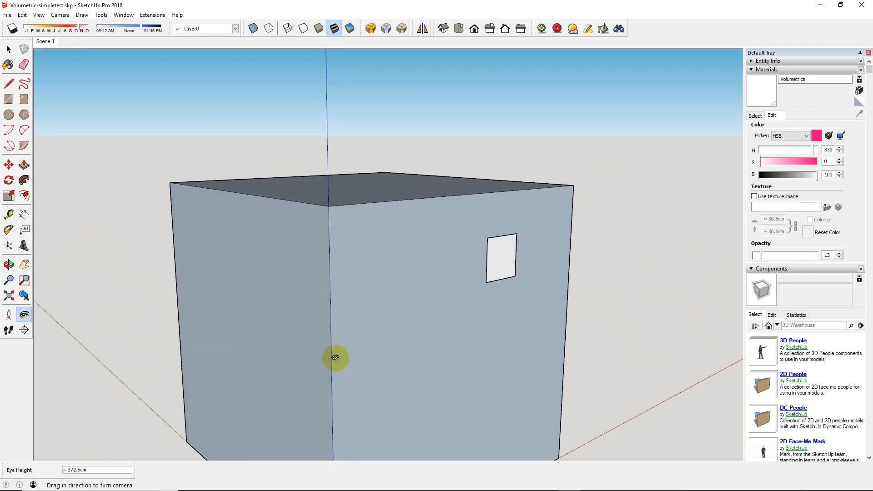
left_click(8, 330)
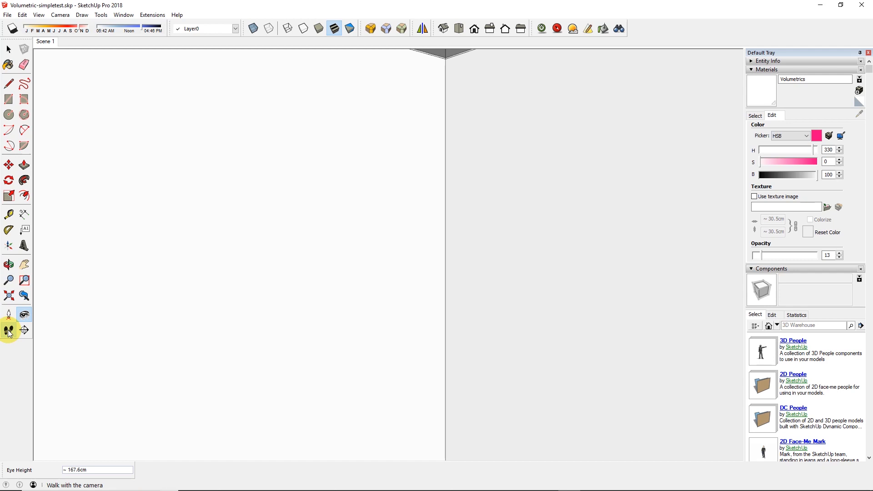
left_click(8, 330)
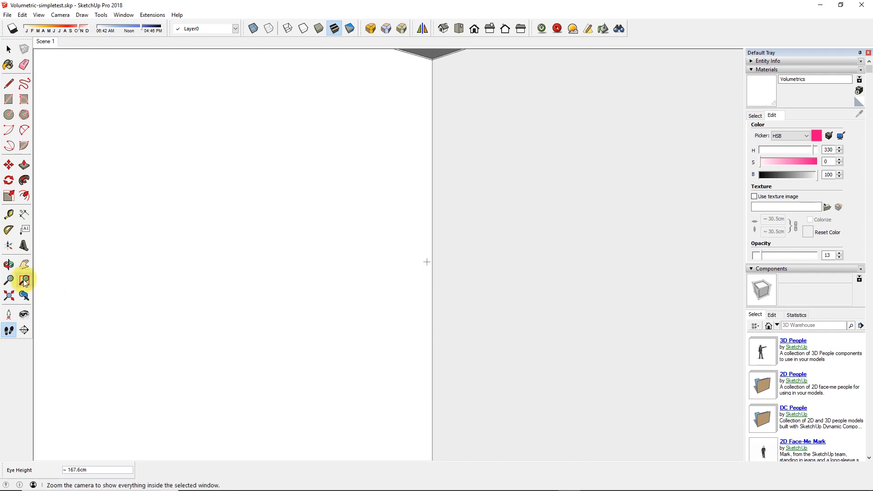
left_click(8, 280)
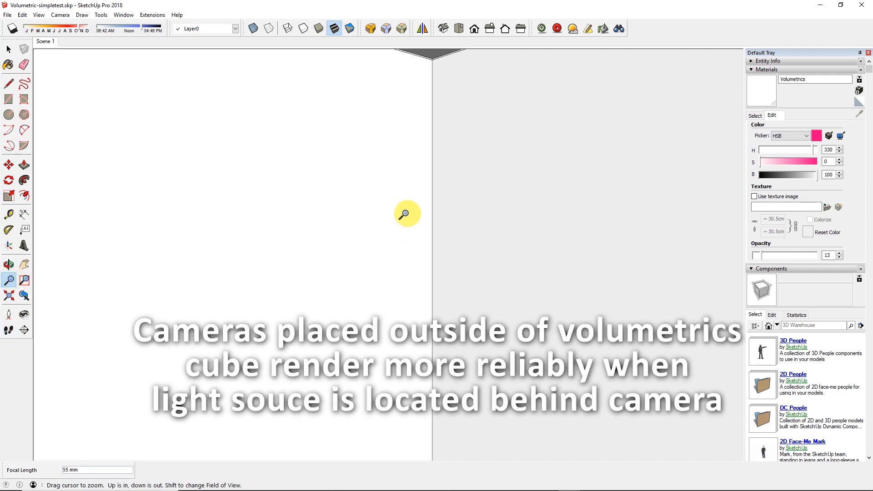
mouse_move(392, 185)
type("28")
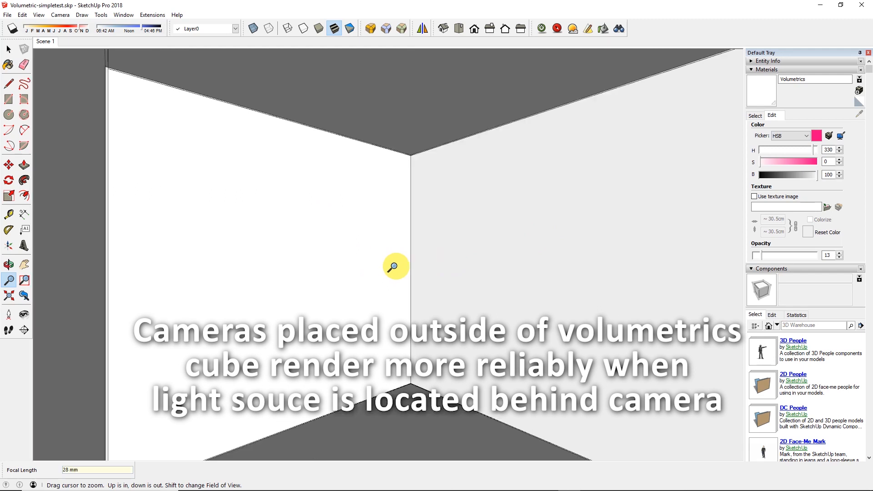
left_click(9, 330)
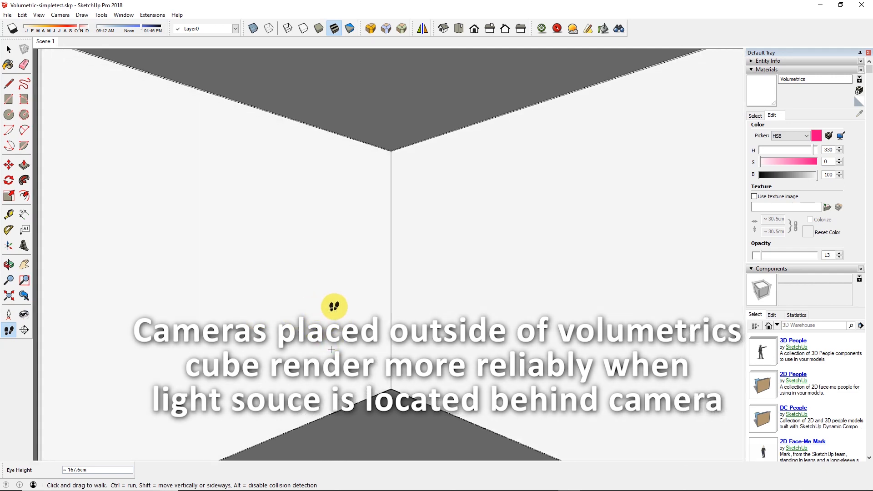
right_click(45, 41)
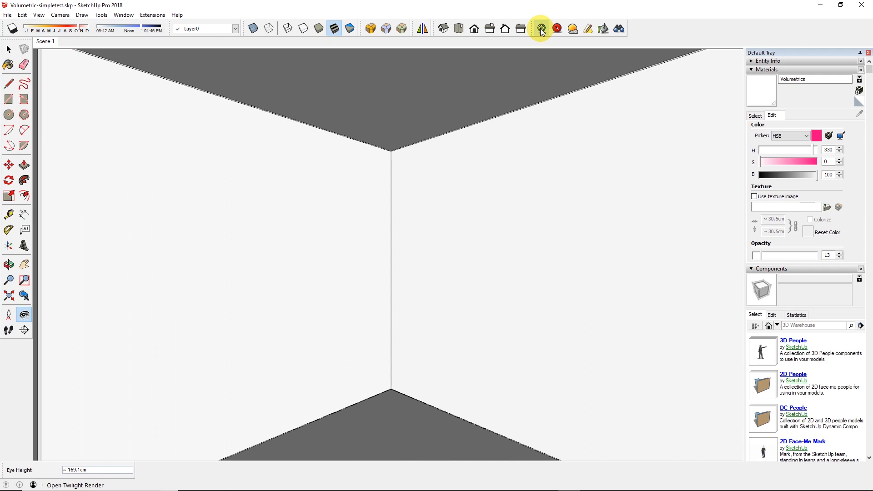
Run a low-preset 800×600 Twilight render, then reselect Select and collapse the Components tray
left_click(540, 28)
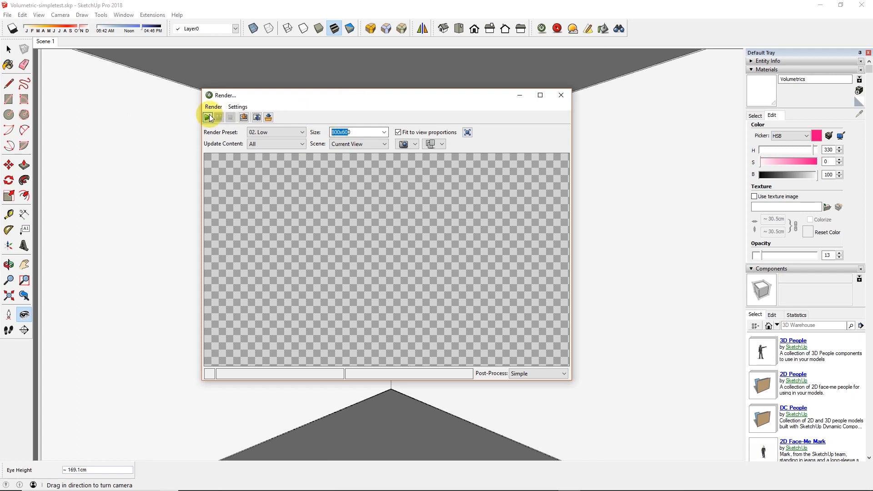
left_click(208, 116)
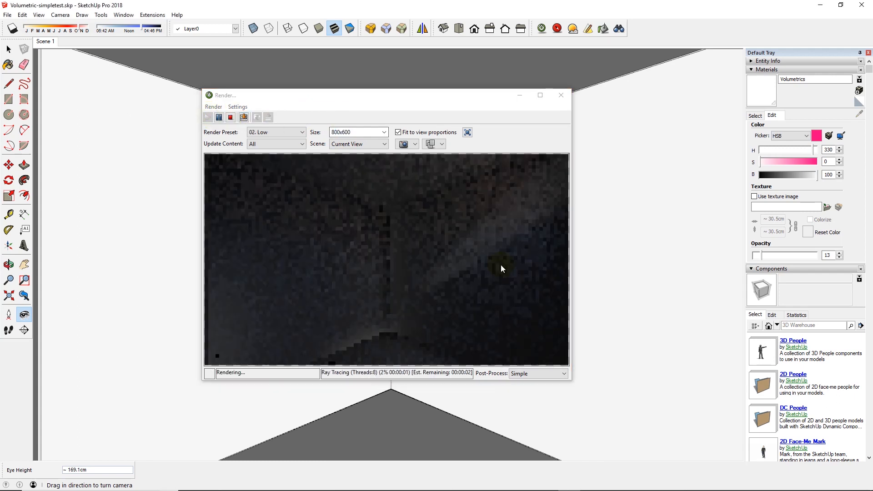
mouse_move(404, 296)
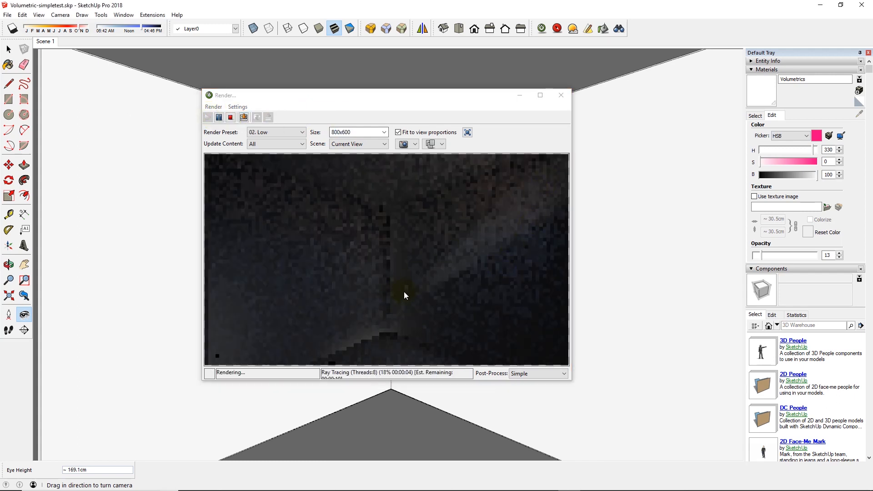
mouse_move(553, 171)
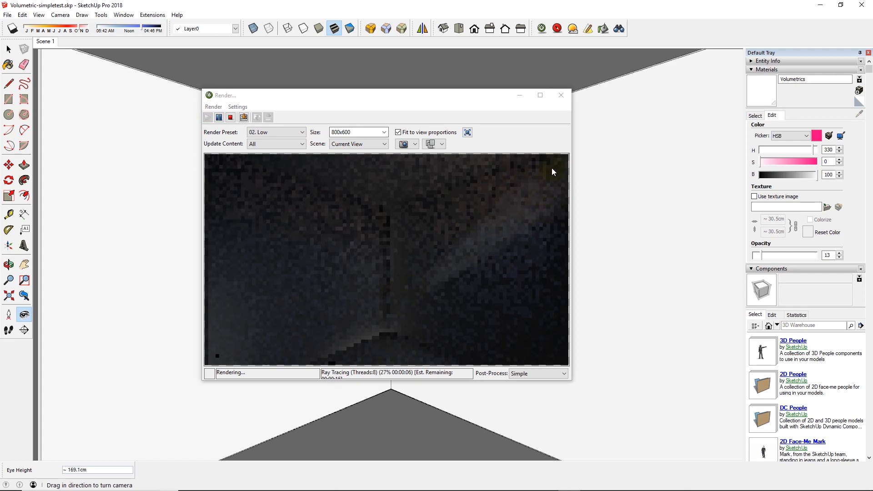
mouse_move(412, 297)
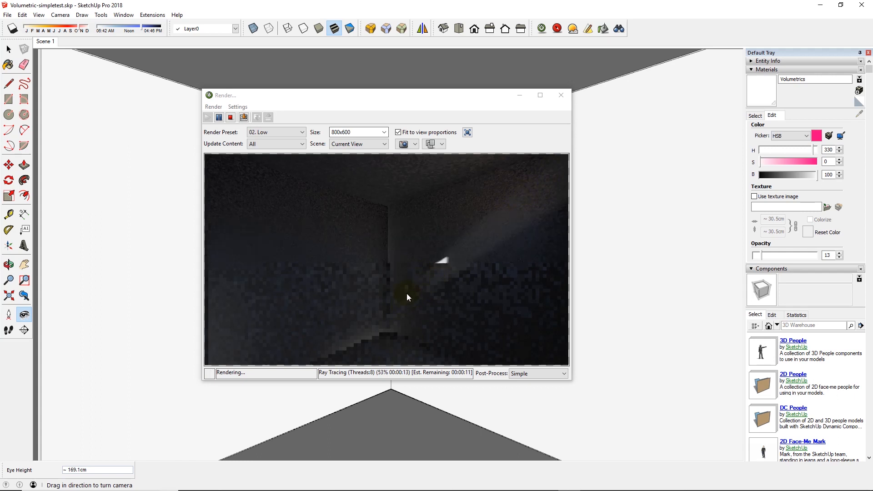
mouse_move(496, 235)
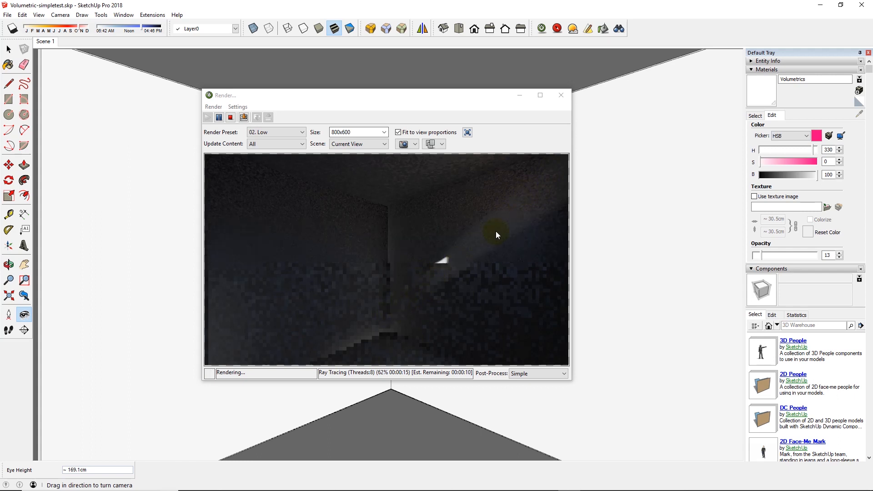
mouse_move(519, 201)
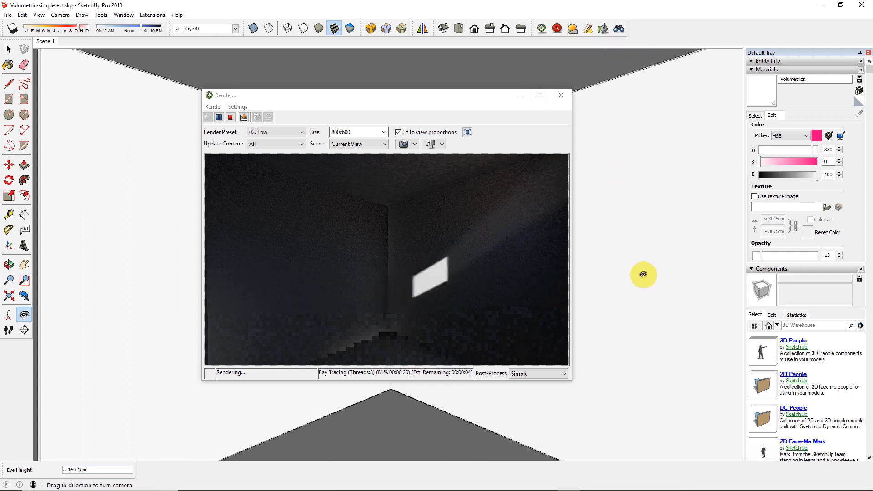
mouse_move(359, 455)
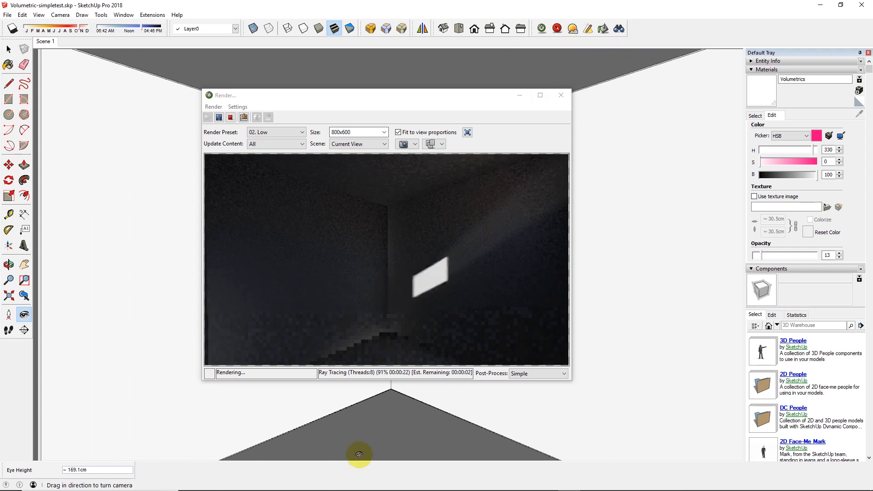
mouse_move(629, 265)
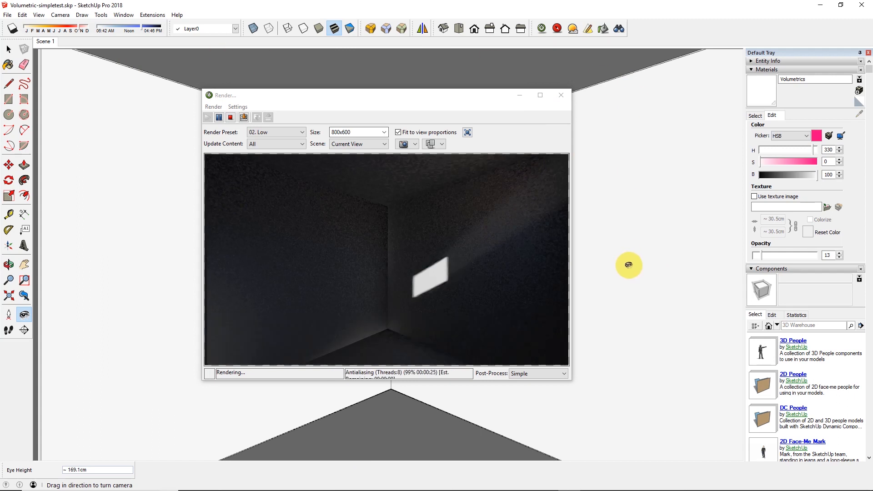
left_click(231, 117)
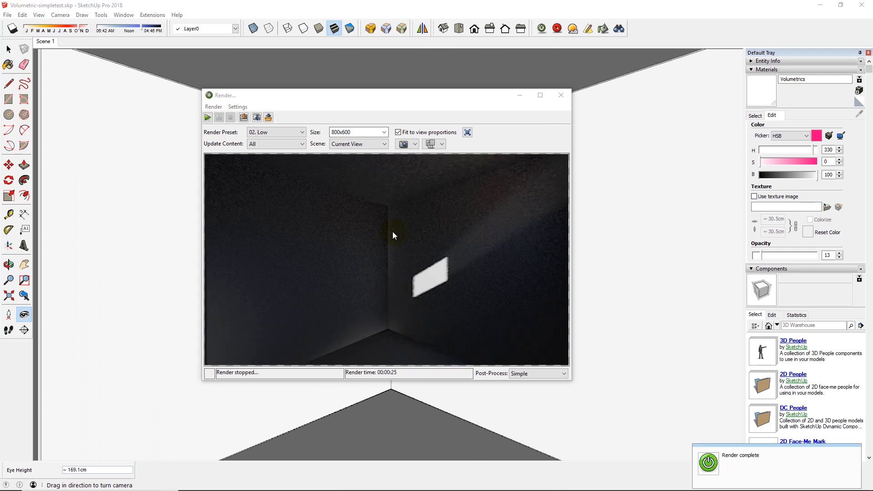
mouse_move(43, 92)
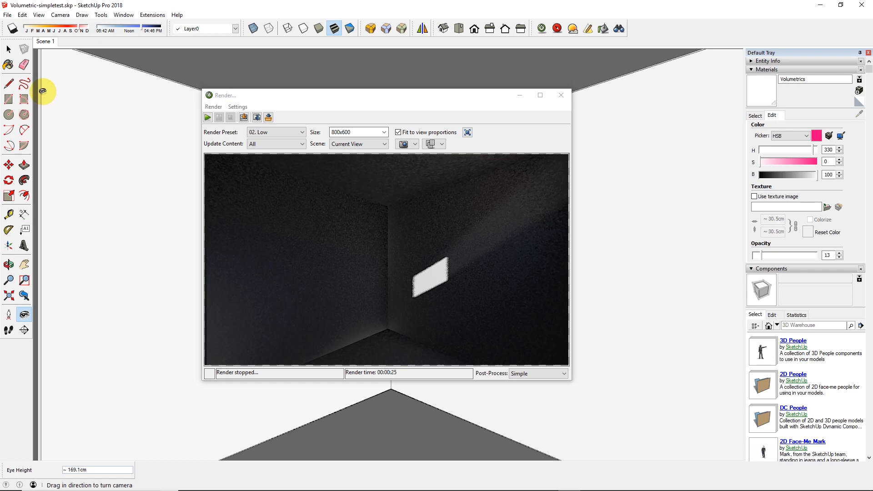
mouse_move(163, 69)
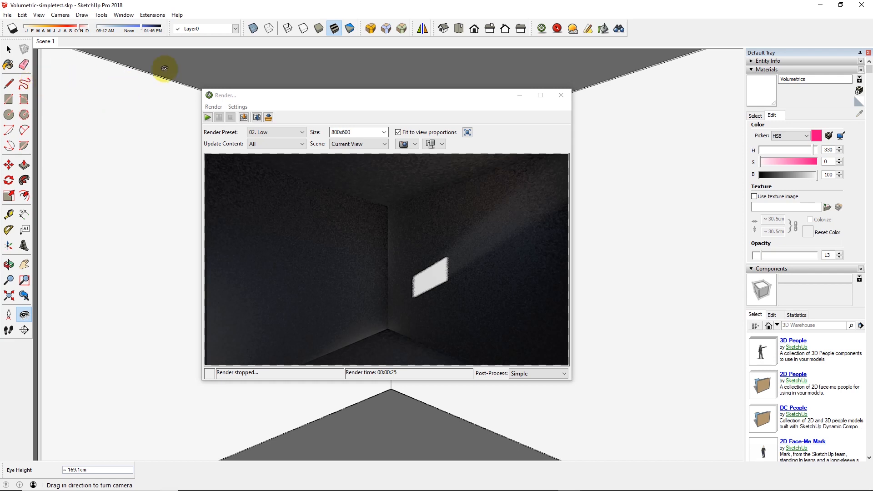
mouse_move(627, 301)
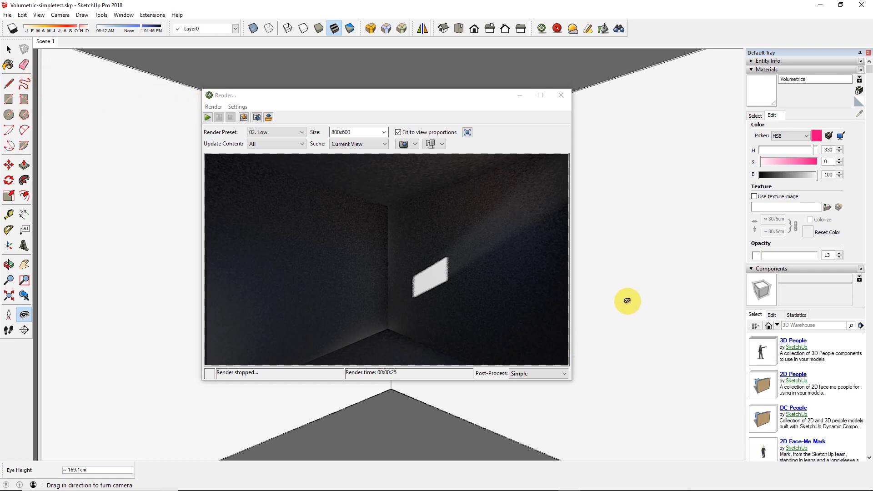
left_click(8, 50)
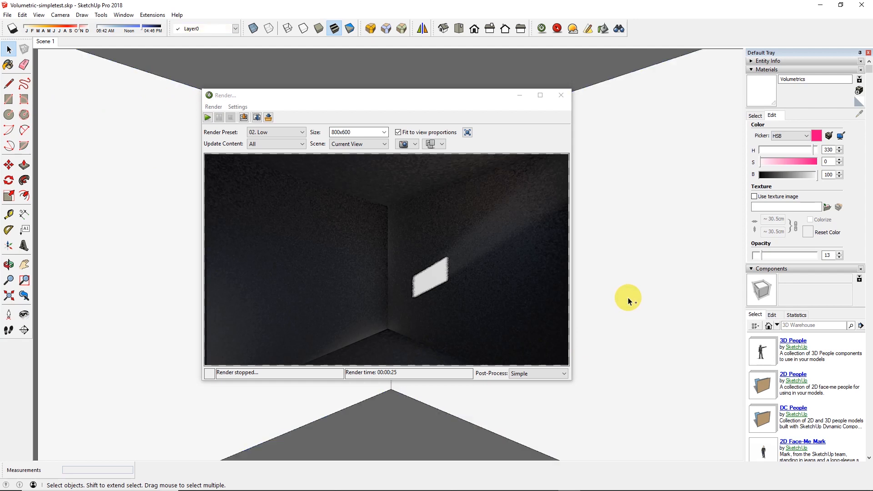
mouse_move(815, 278)
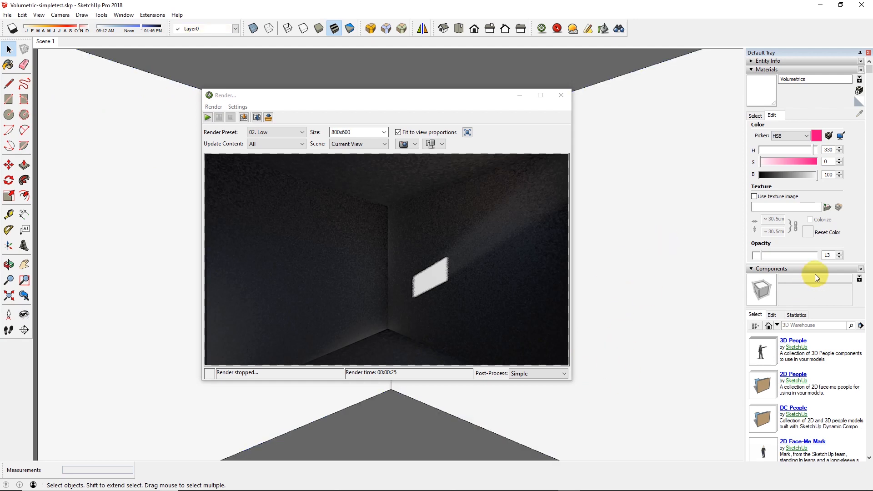
left_click(752, 269)
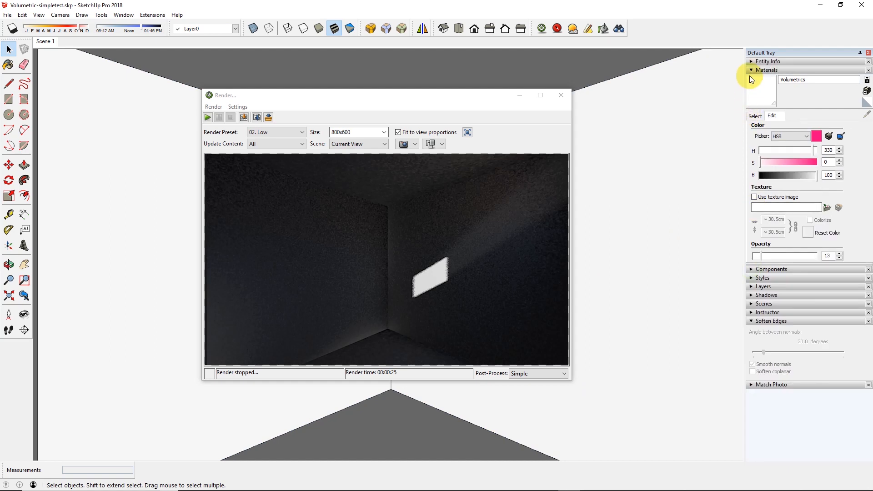
Paint the floor with Carpet Berber Pattern Gray from the Carpet, Fabrics, Leathers, Textiles library
left_click(754, 116)
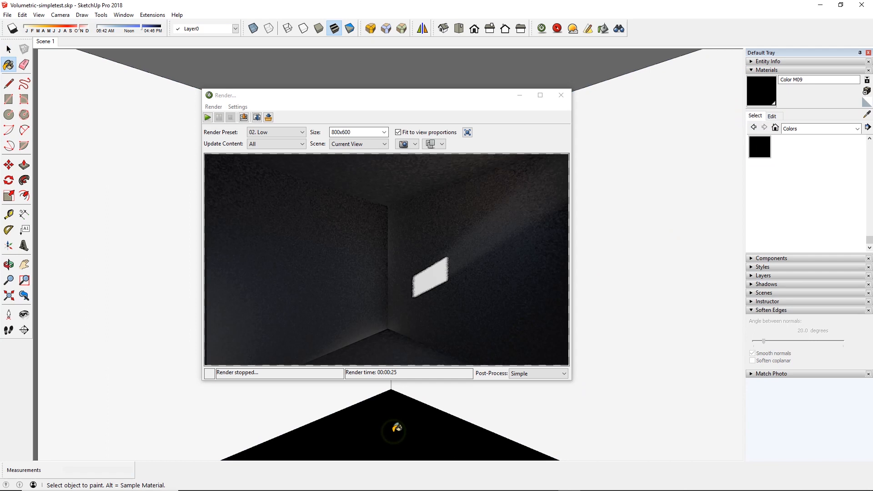
left_click(859, 129)
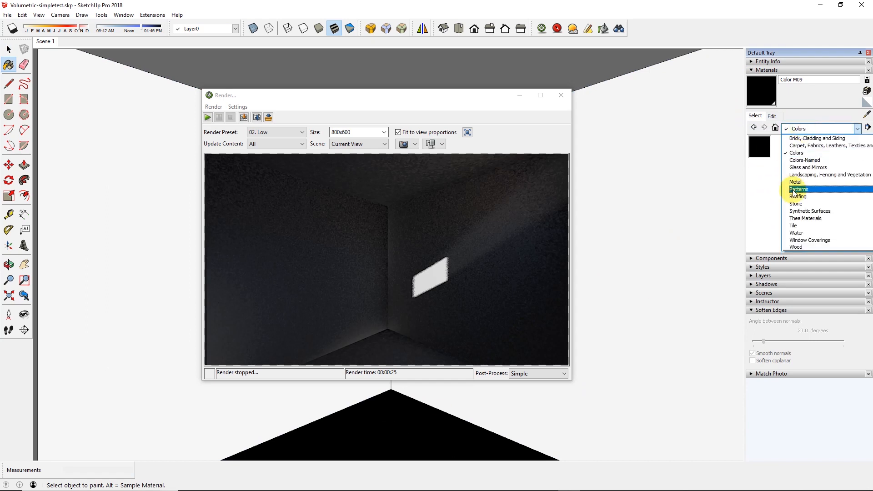
mouse_move(805, 146)
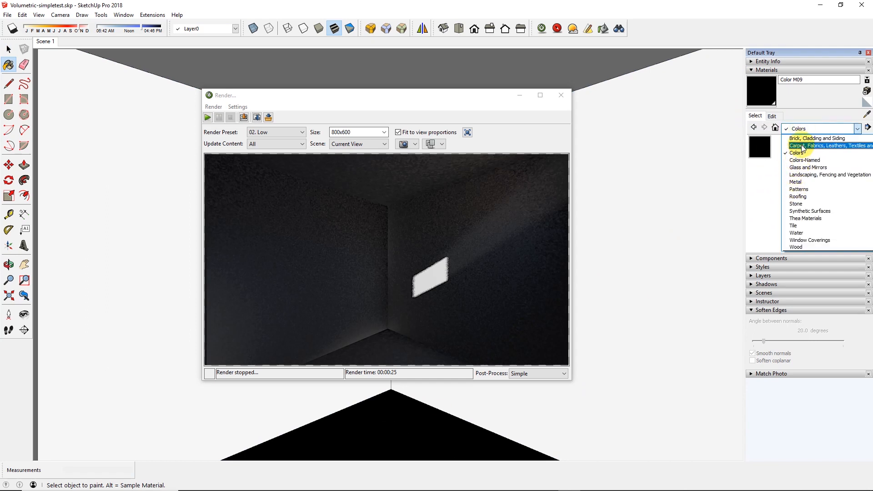
left_click(829, 146)
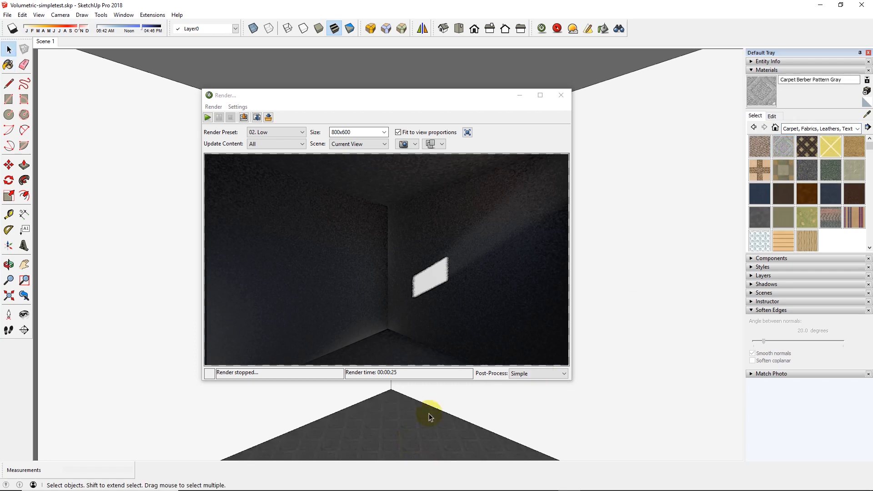
mouse_move(602, 177)
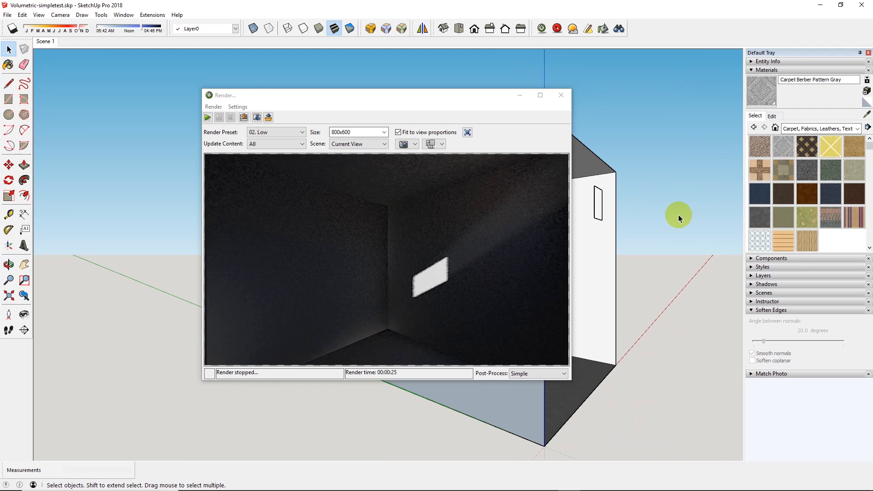
mouse_move(599, 192)
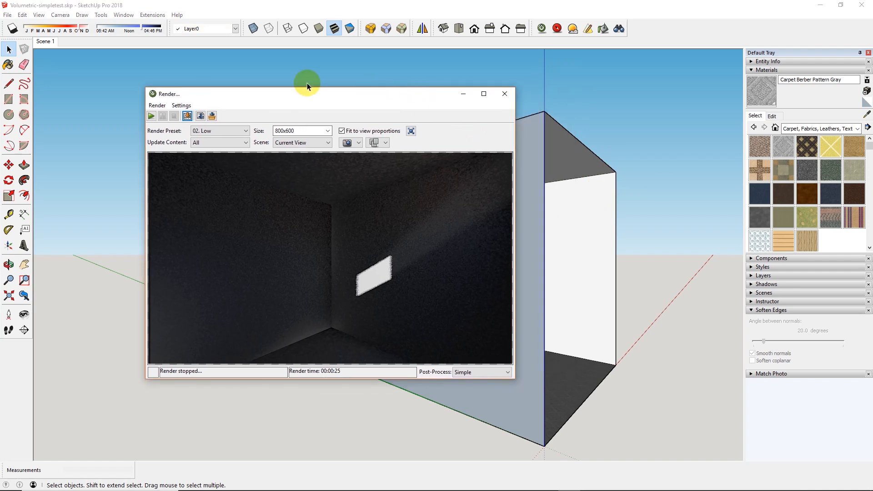
Turn off Sun Enabled in Twilight's environment settings and close the dialog
left_click(572, 28)
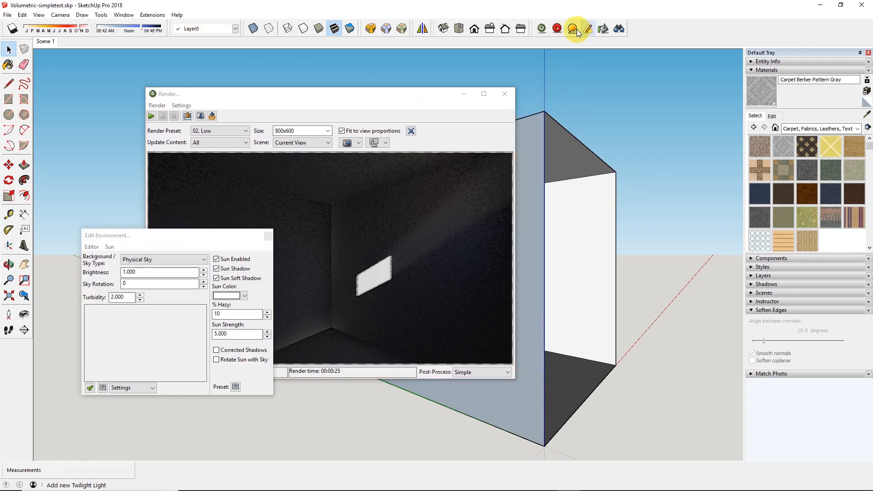
left_click(217, 258)
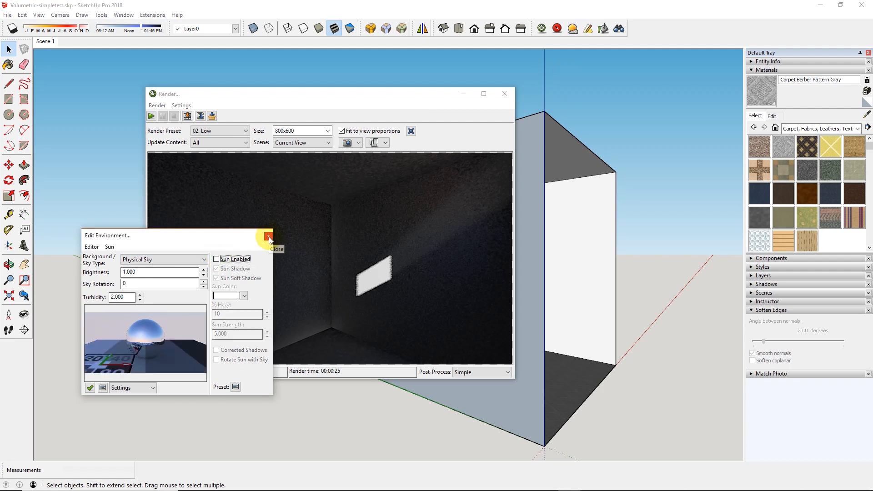
left_click(269, 235)
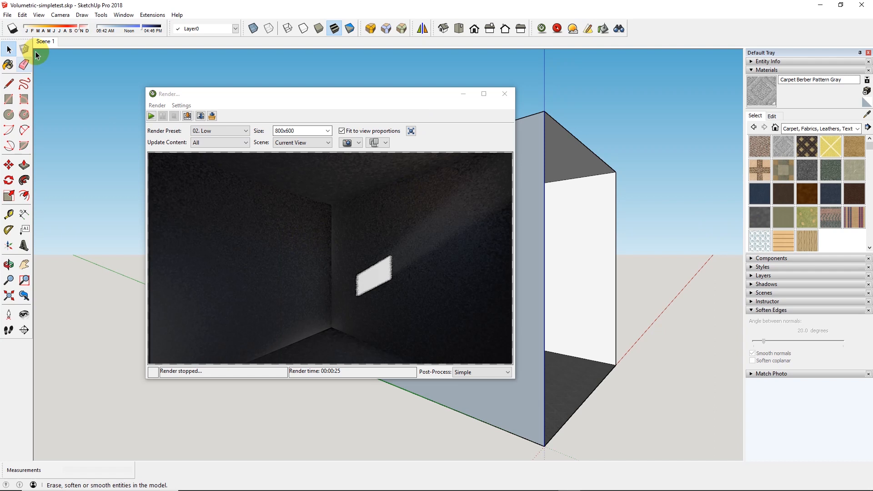
left_click(8, 99)
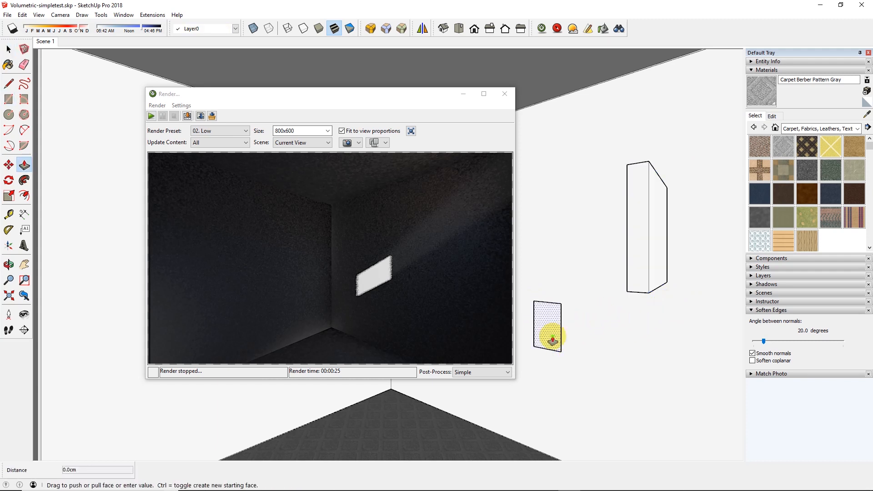
Finish pulling the small rectangle into a block and start adding a new Twilight light
left_click(8, 49)
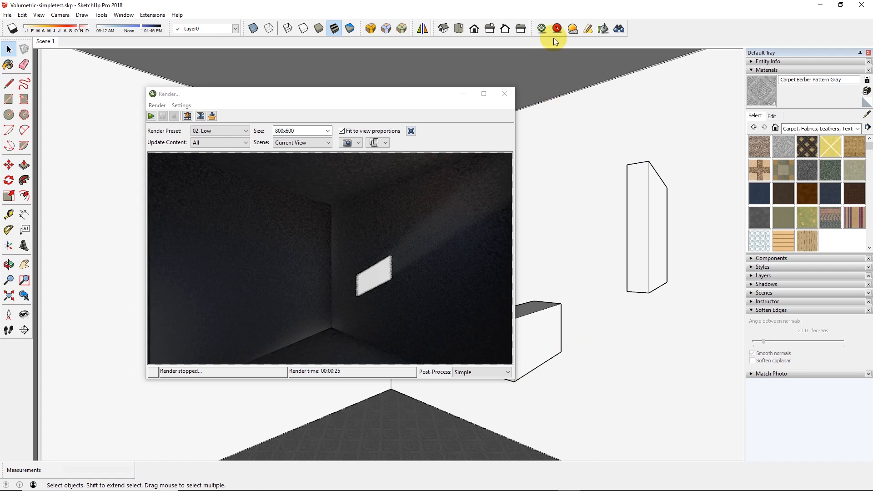
left_click(587, 28)
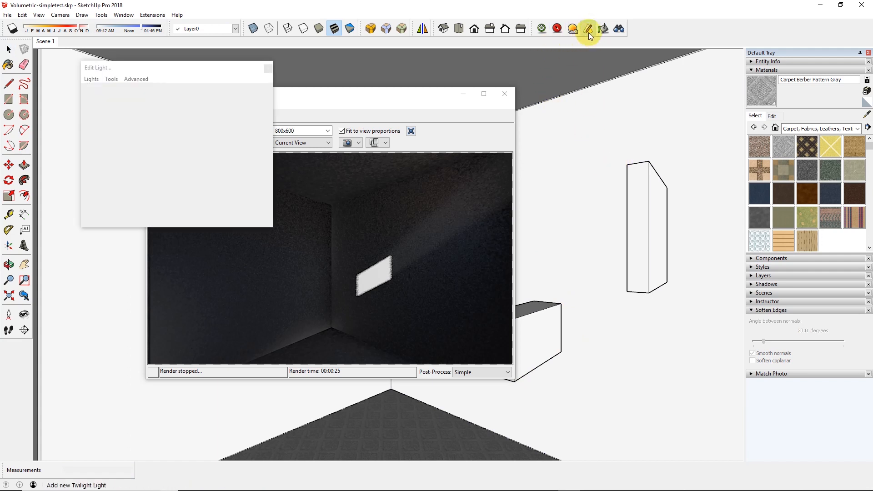
Place a spot light high near the wall box aimed at the floor, 45° fall-off, 40° hot spot
left_click(588, 29)
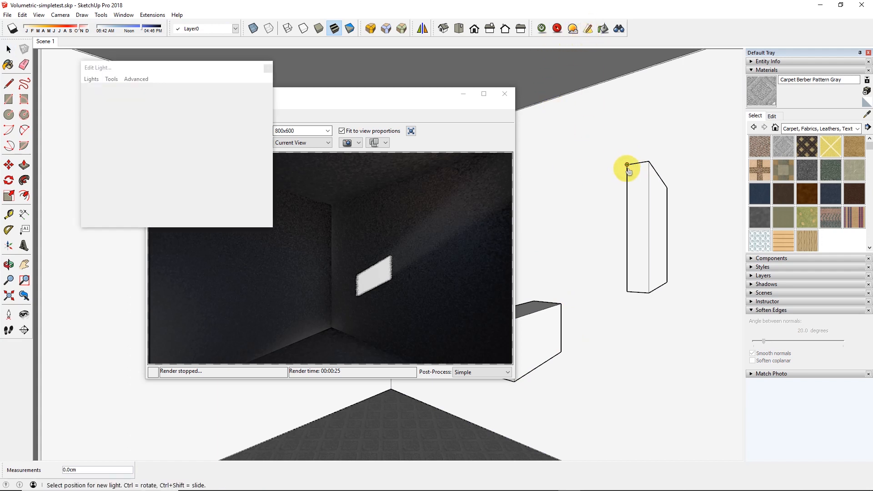
mouse_move(602, 172)
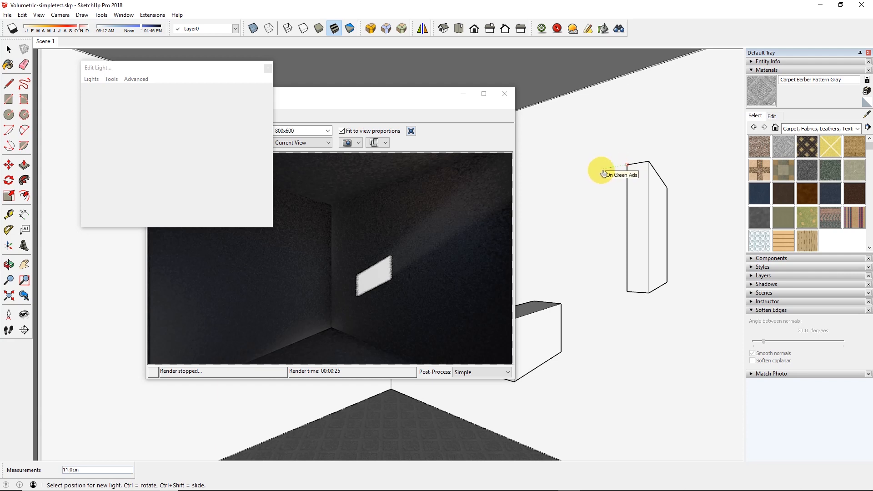
left_click(623, 166)
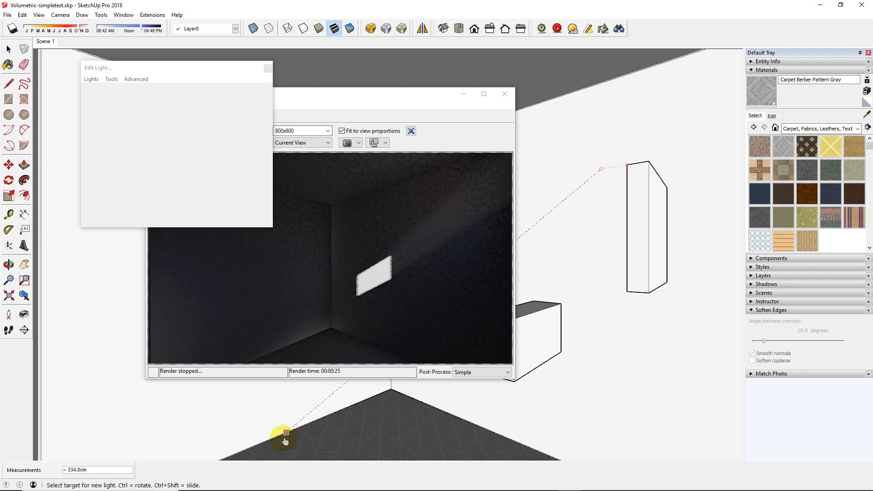
mouse_move(285, 435)
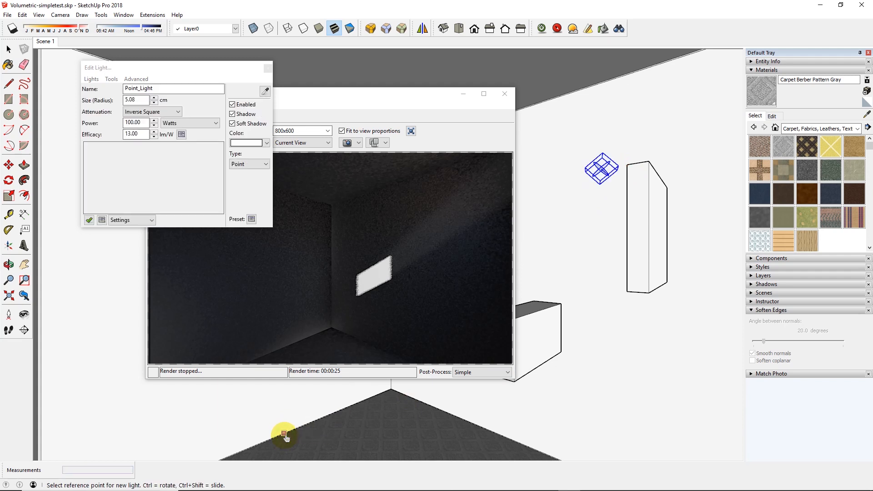
left_click(248, 164)
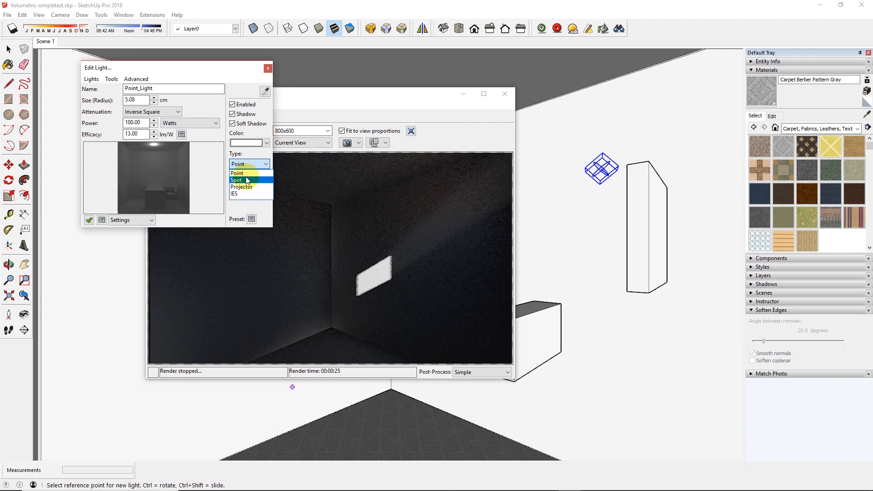
left_click(237, 179)
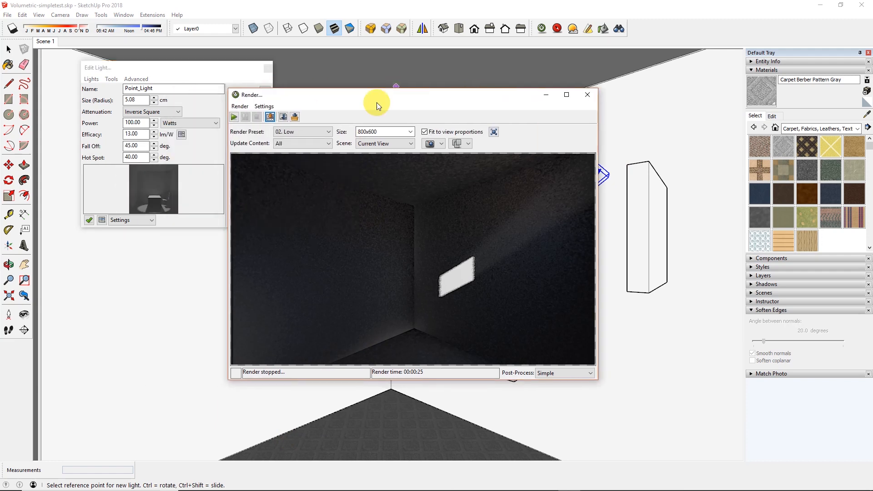
Re-render the room without saving the previous image, showing the spotlight's pool on the floor
left_click(234, 117)
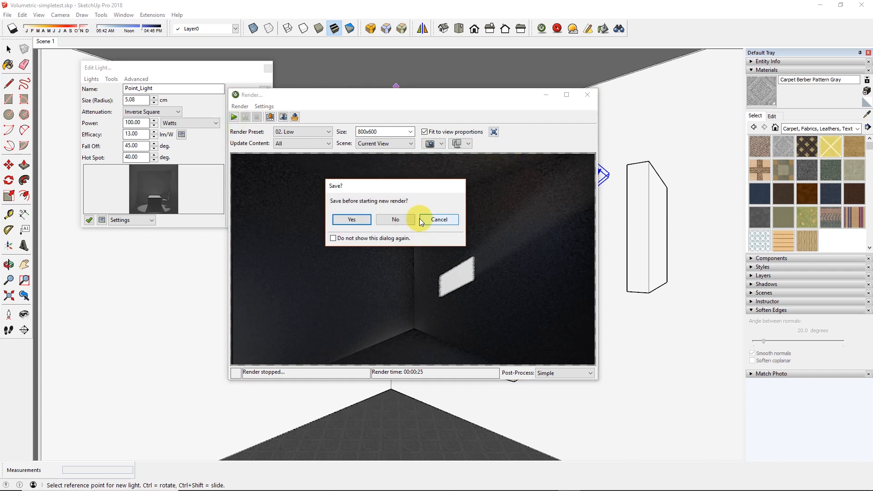
left_click(395, 219)
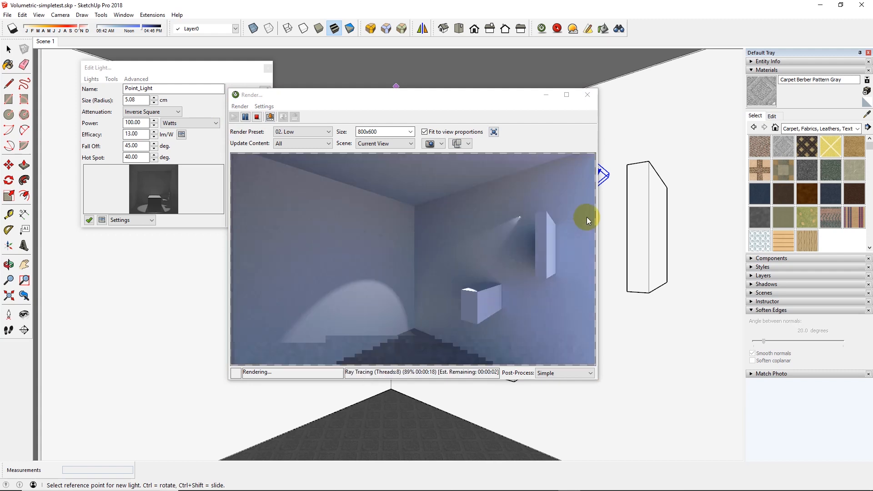
left_click(256, 117)
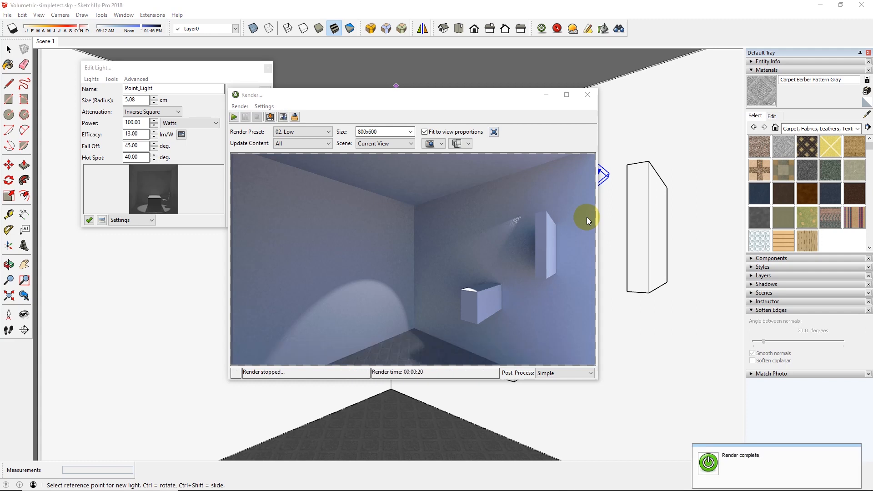
mouse_move(409, 359)
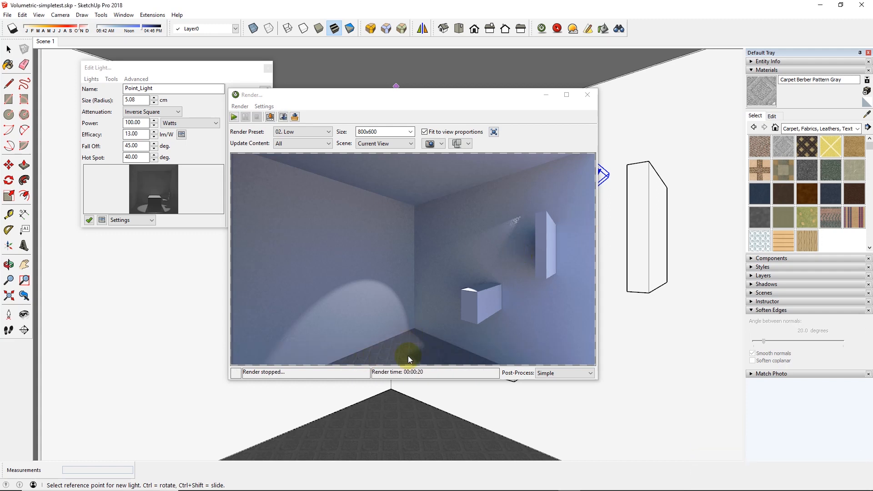
mouse_move(494, 244)
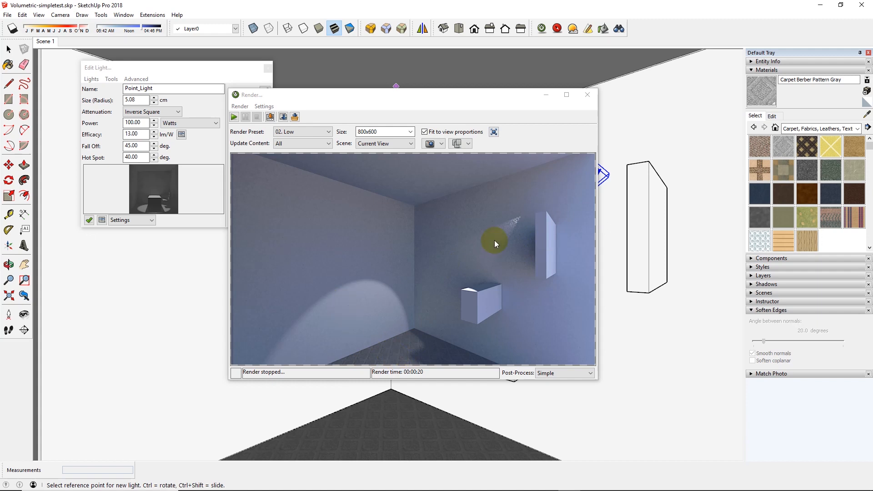
mouse_move(503, 218)
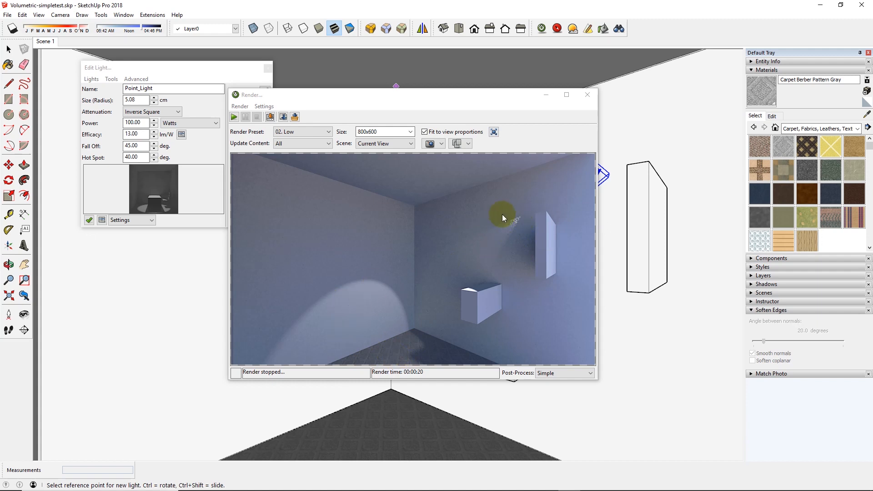
mouse_move(532, 221)
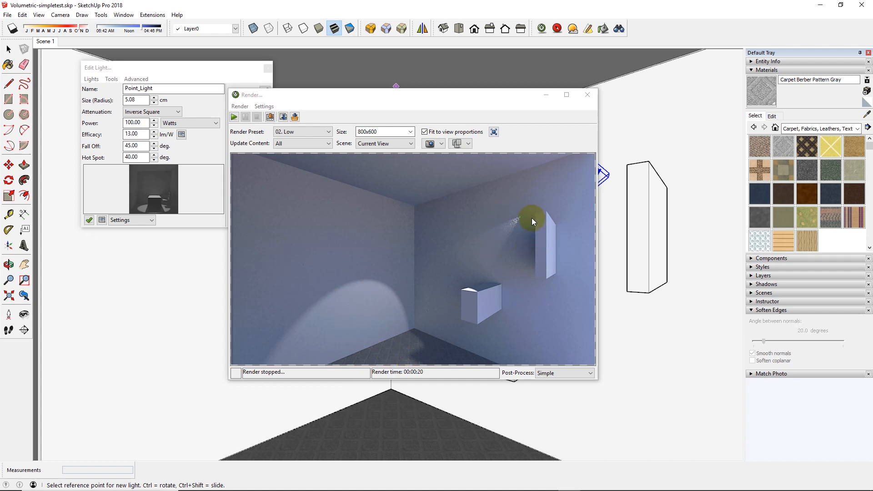
mouse_move(537, 234)
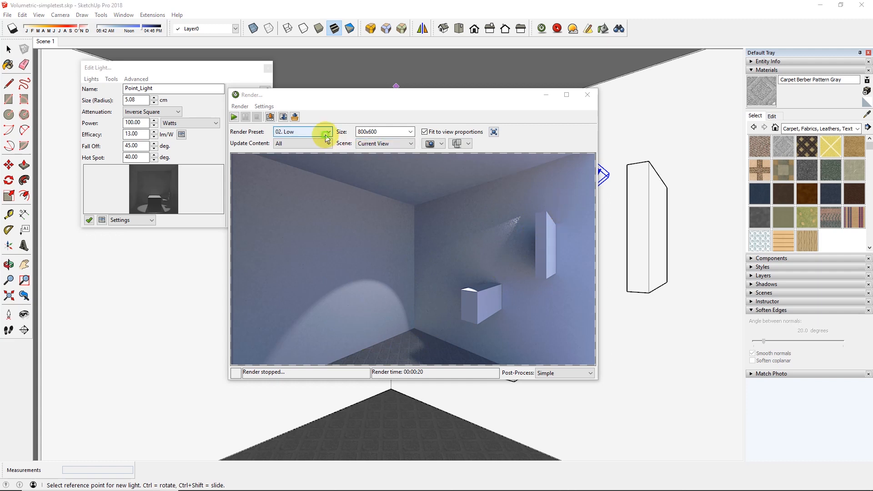
mouse_move(507, 230)
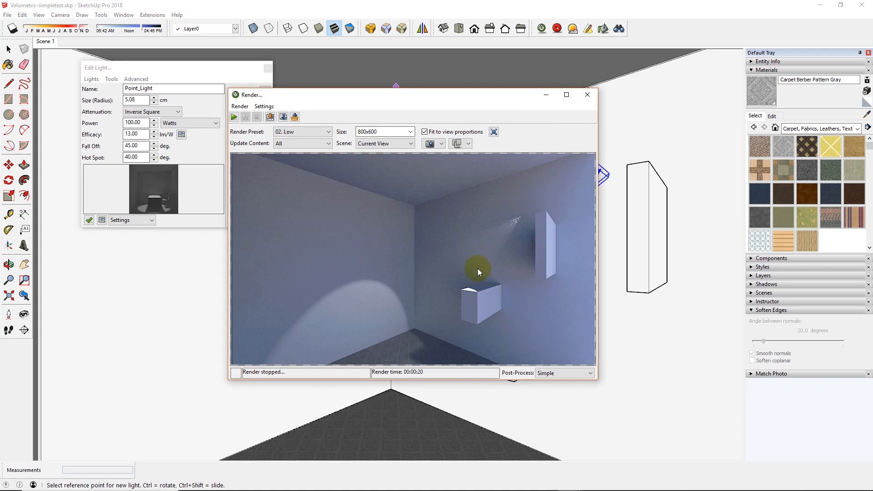
mouse_move(371, 267)
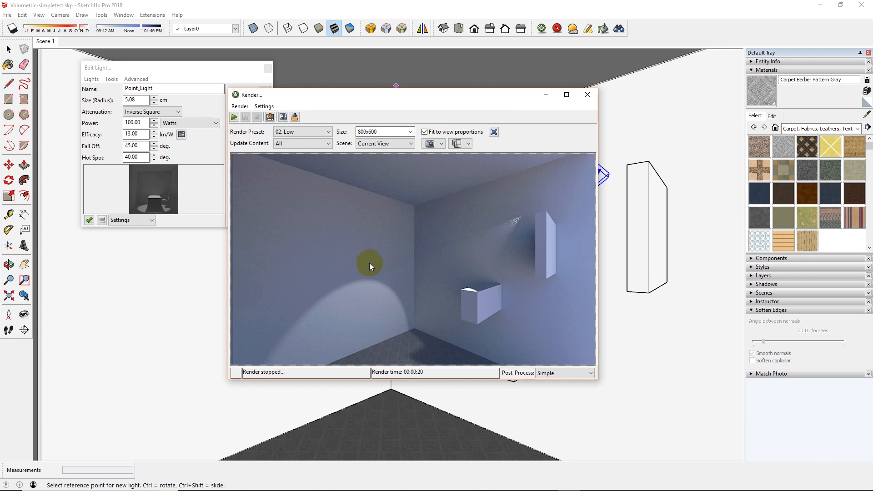
mouse_move(501, 344)
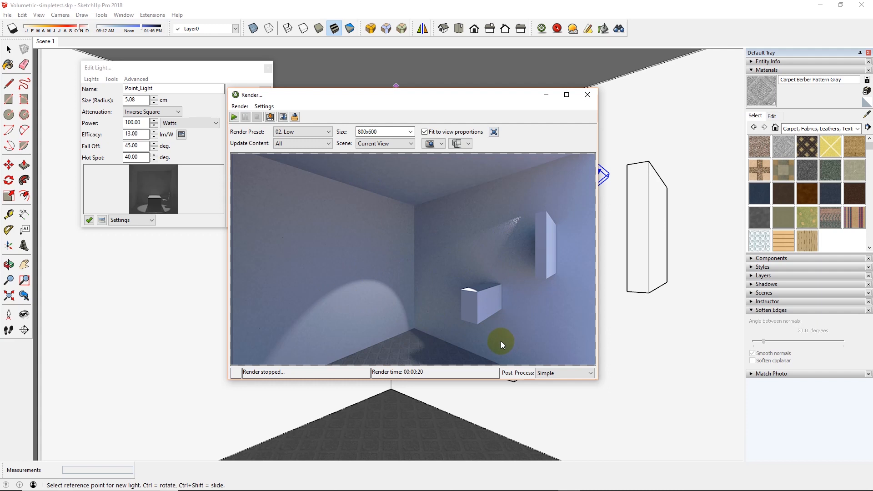
mouse_move(472, 304)
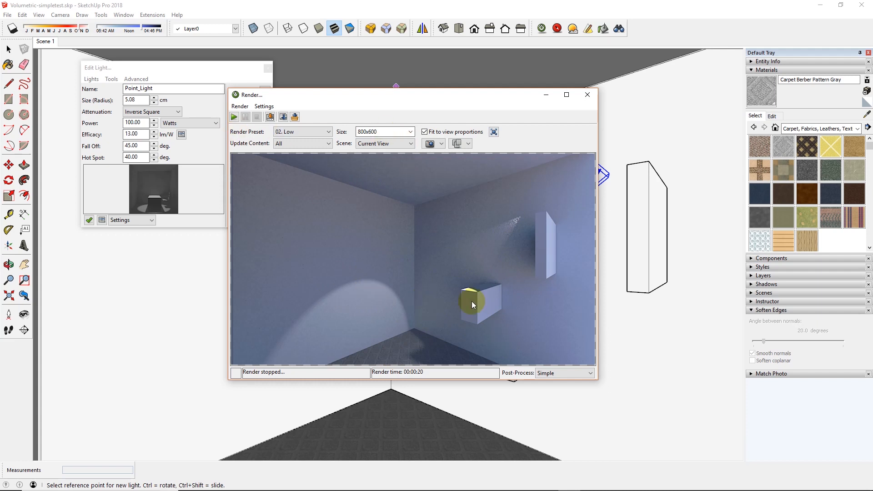
mouse_move(512, 276)
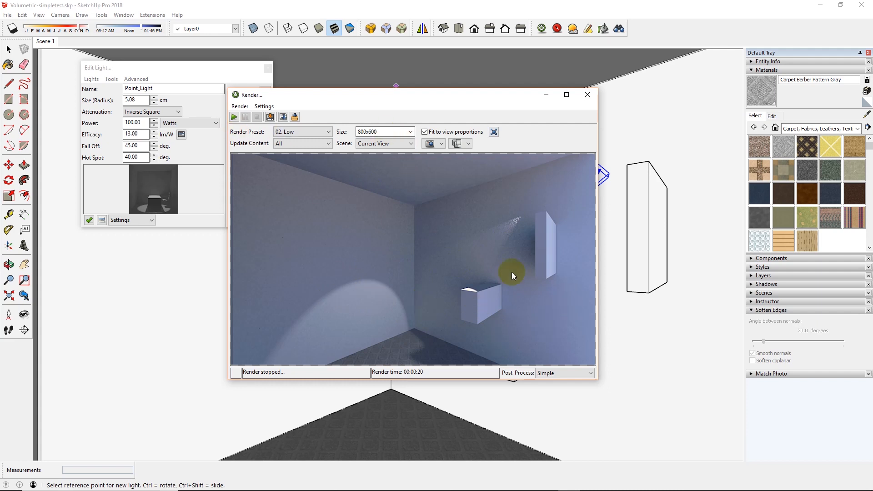
mouse_move(422, 274)
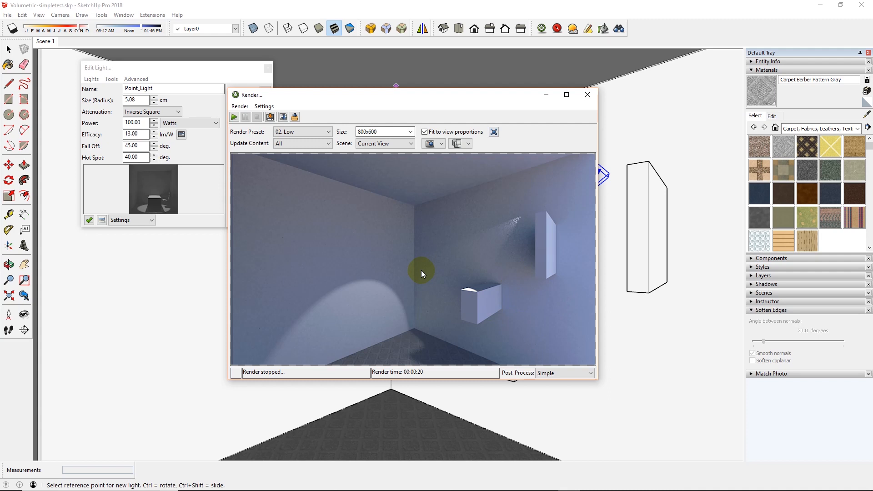
mouse_move(429, 268)
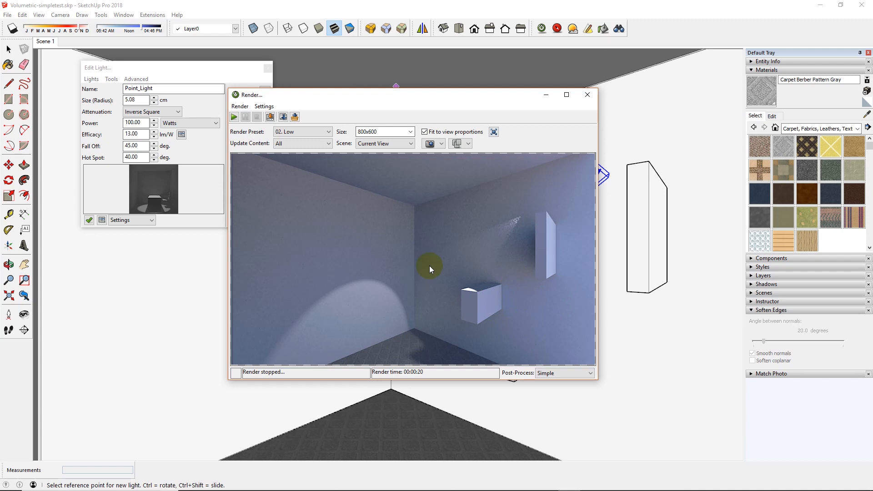
mouse_move(549, 74)
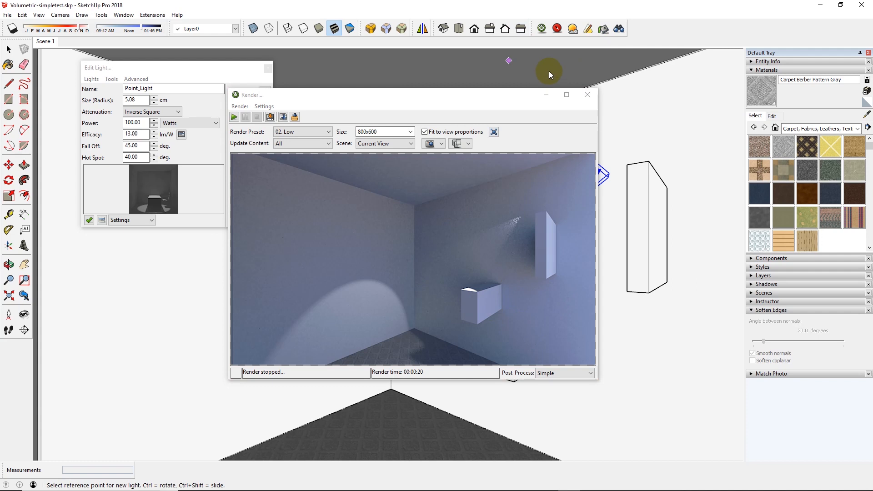
Put the Volumetrics material on Twilight's Medium volumetric template and re-render the room
left_click(585, 93)
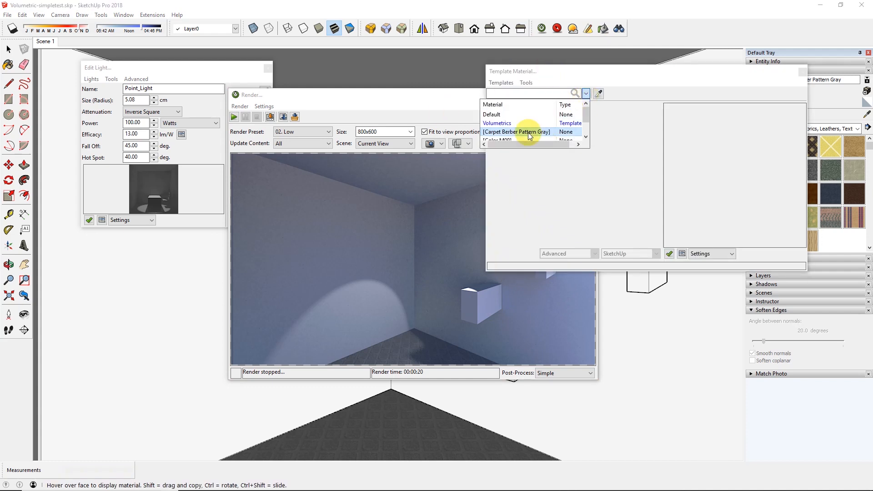
left_click(496, 124)
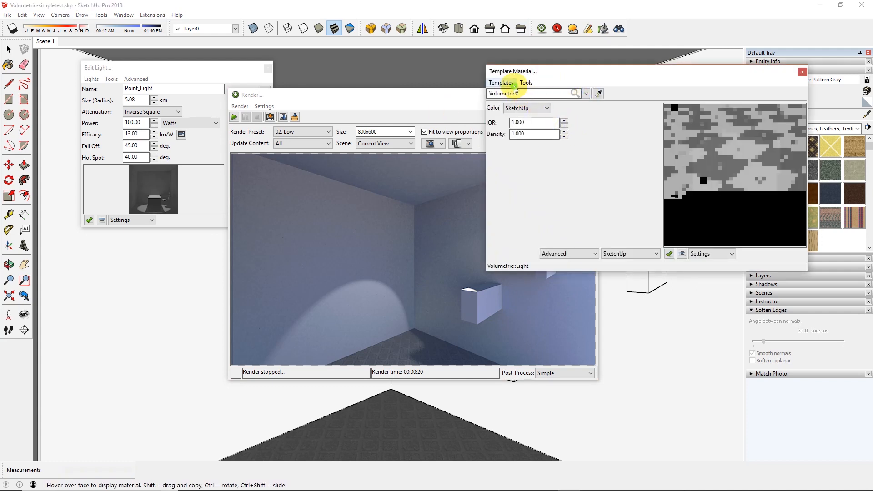
left_click(501, 82)
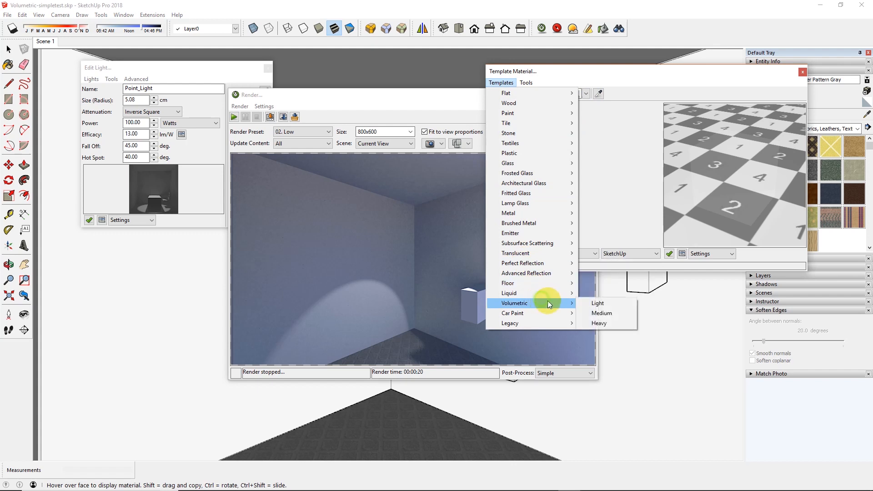
left_click(602, 313)
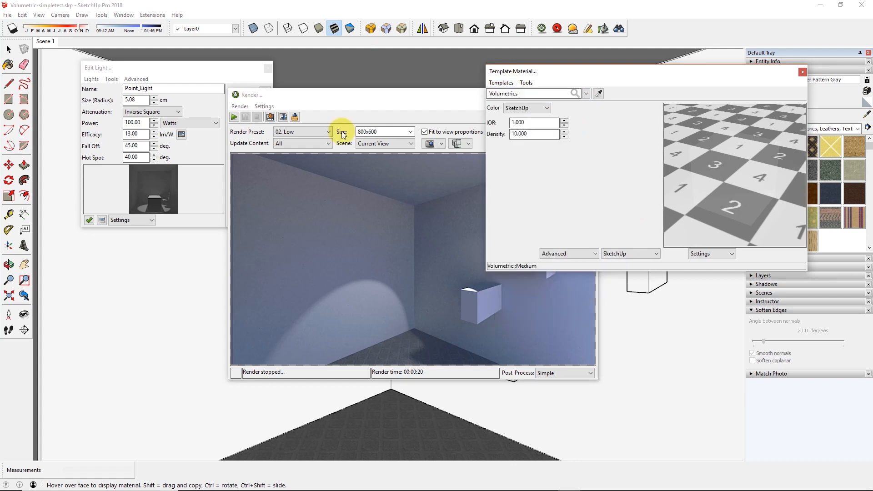
mouse_move(573, 28)
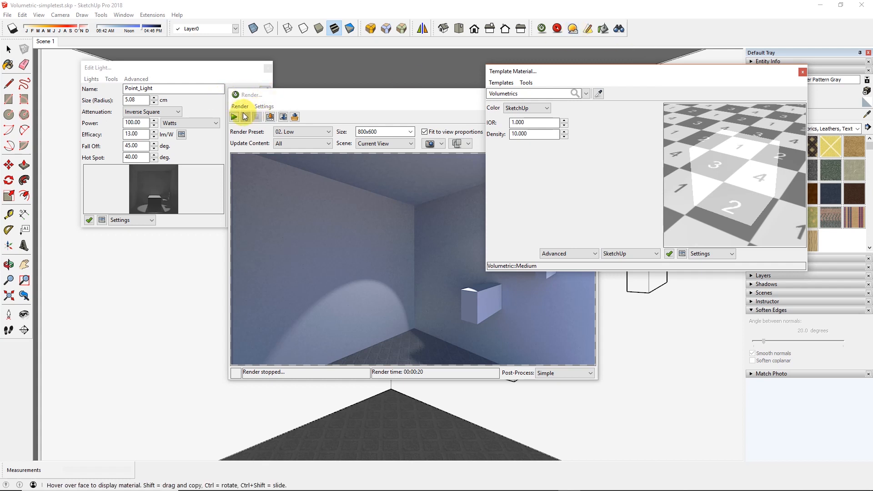
left_click(234, 116)
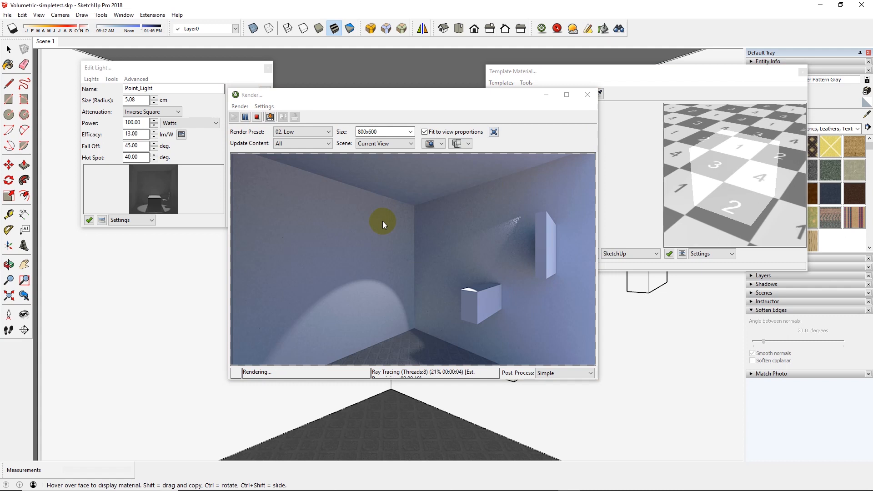
left_click(257, 117)
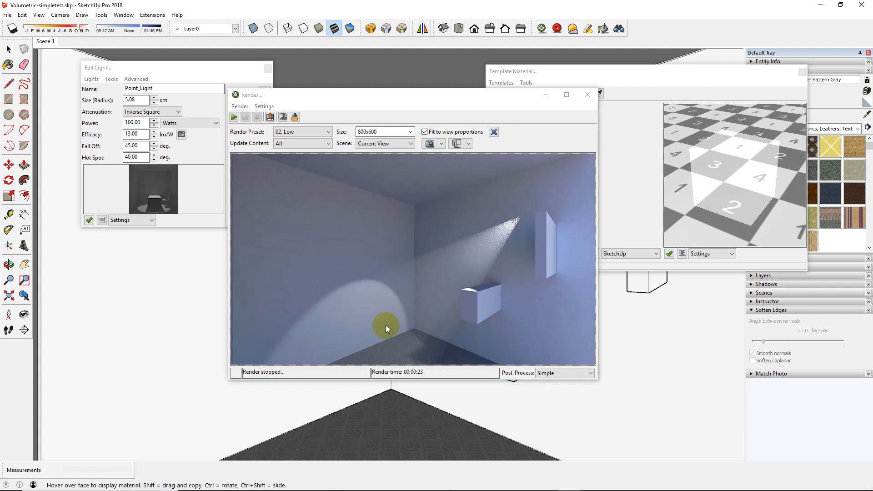
mouse_move(515, 230)
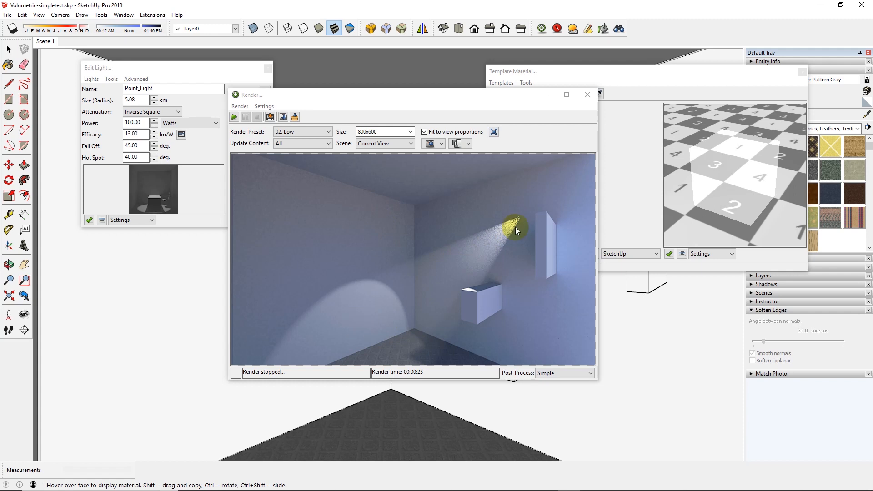